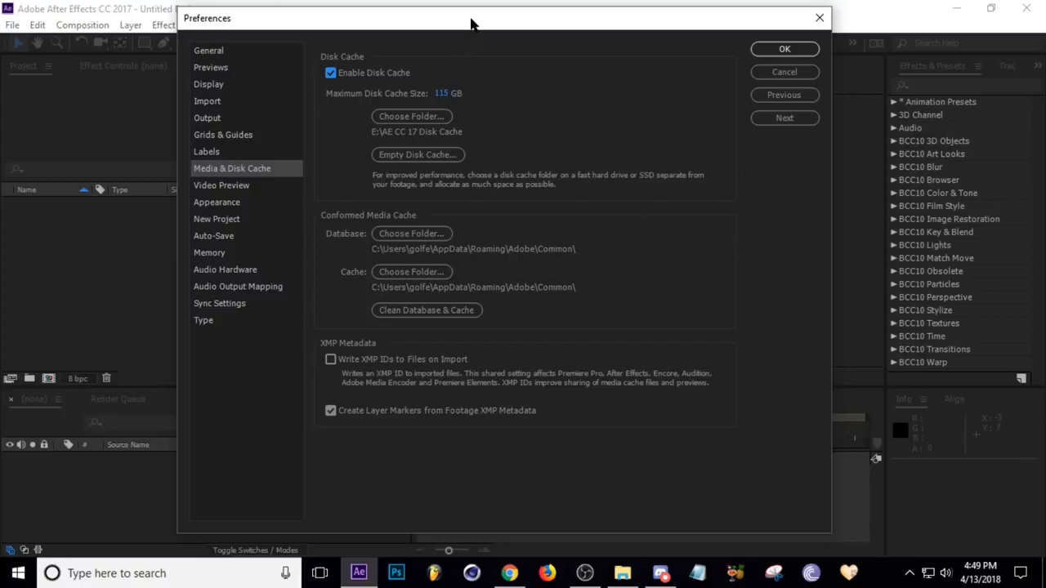
mouse_move(609, 138)
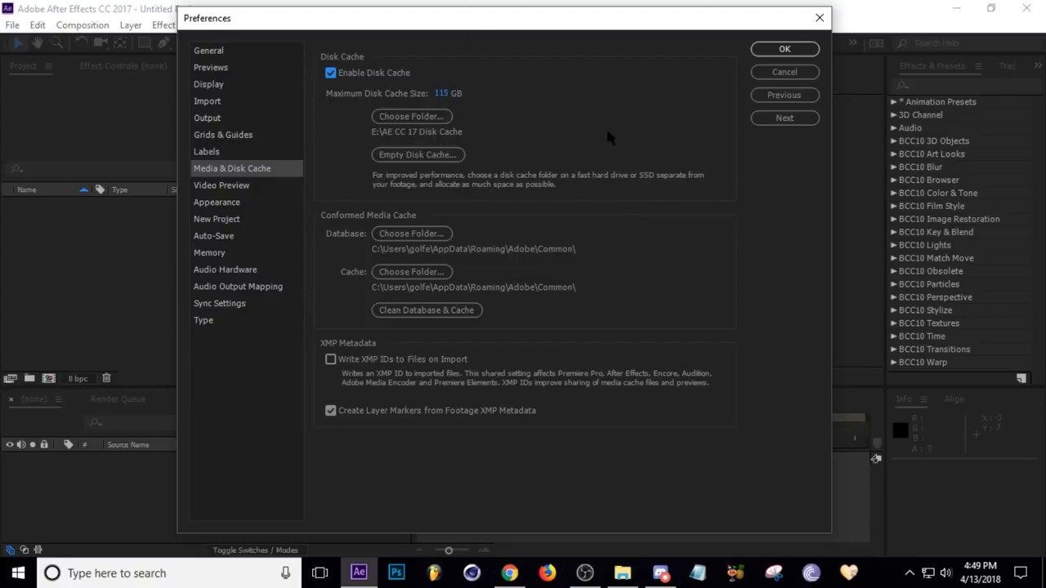
mouse_move(516, 223)
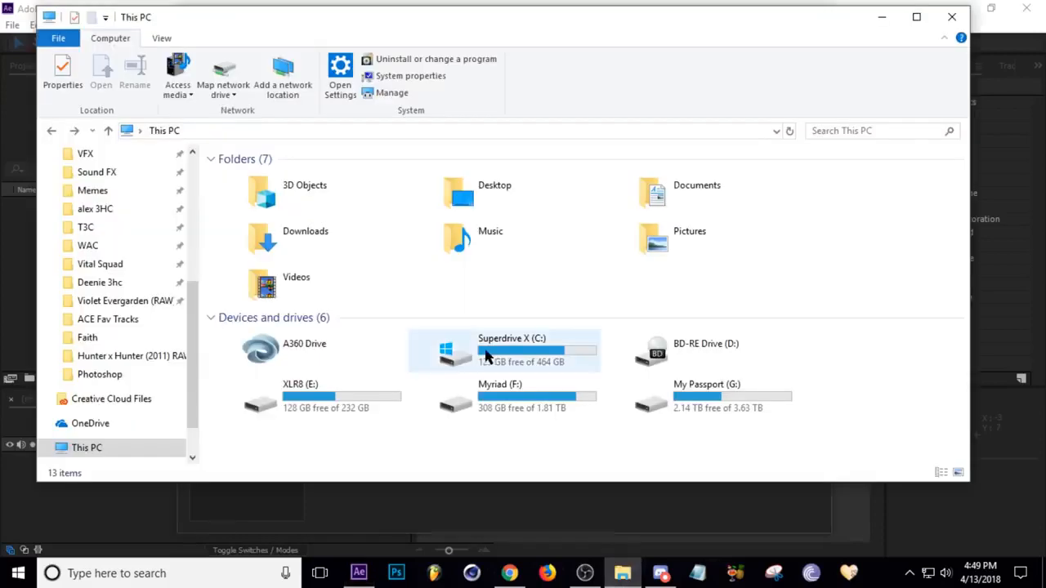
mouse_move(592, 369)
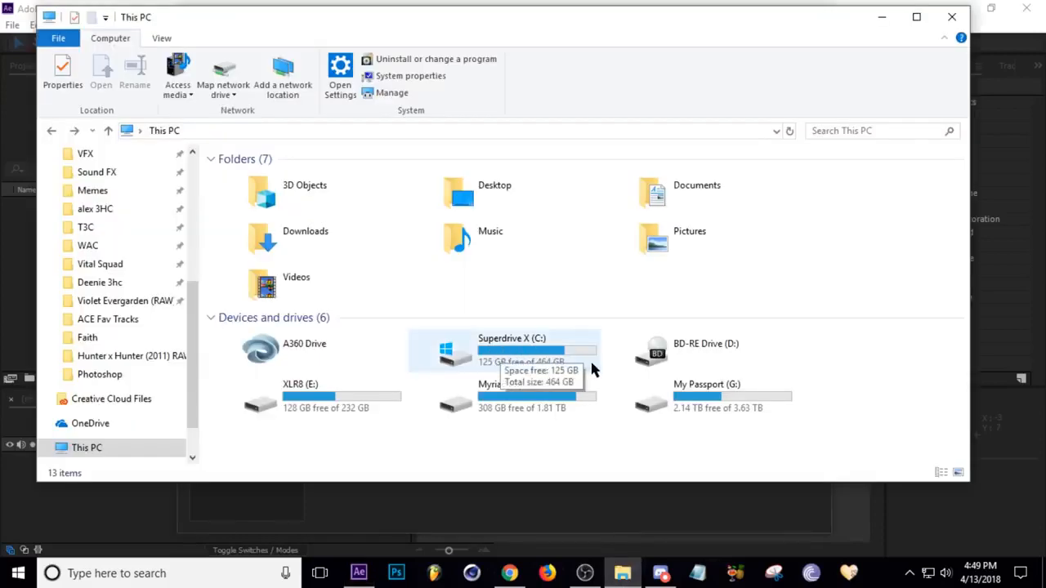
mouse_move(596, 377)
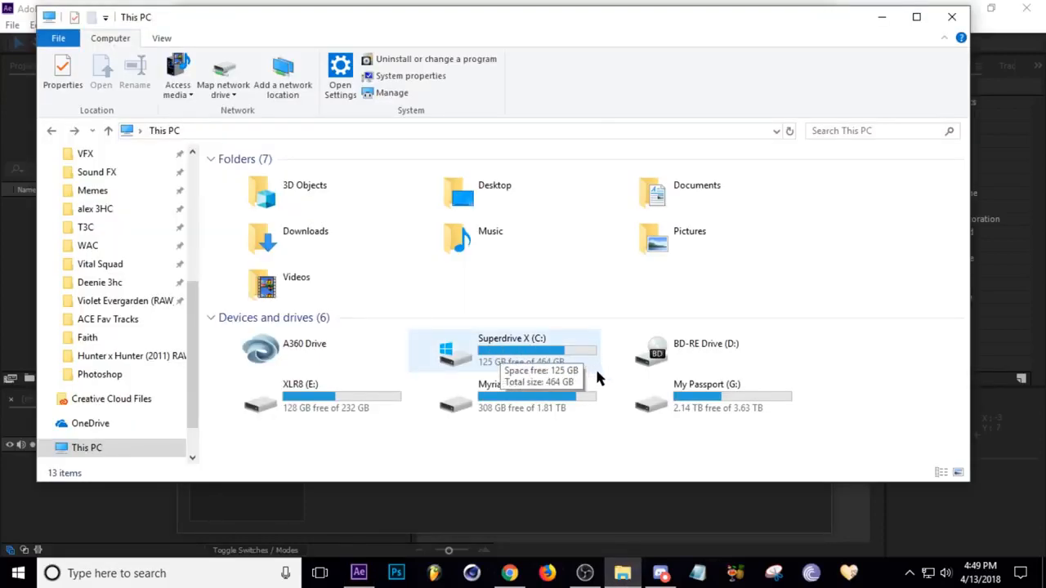
mouse_move(595, 376)
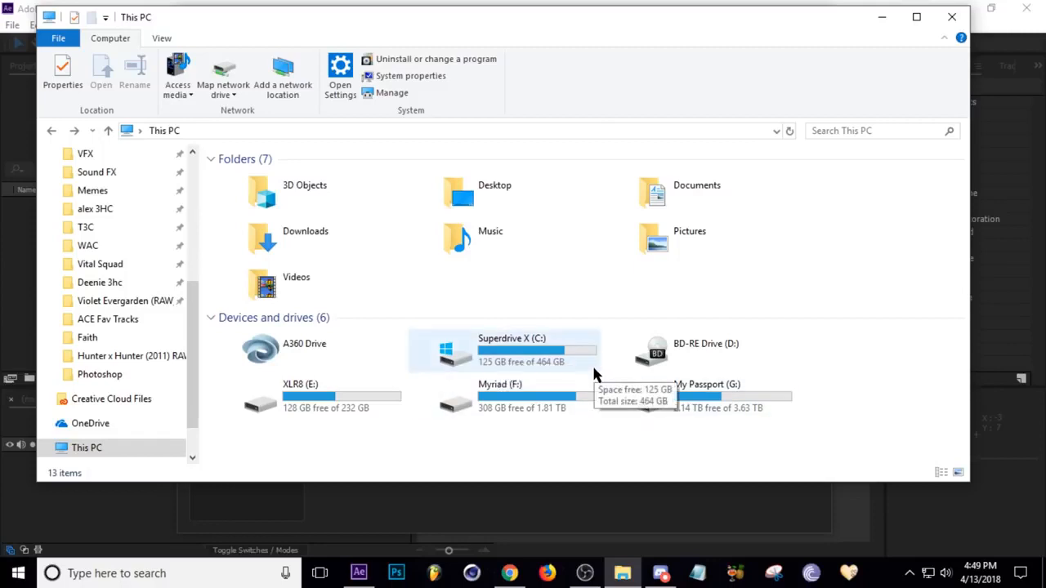
mouse_move(580, 366)
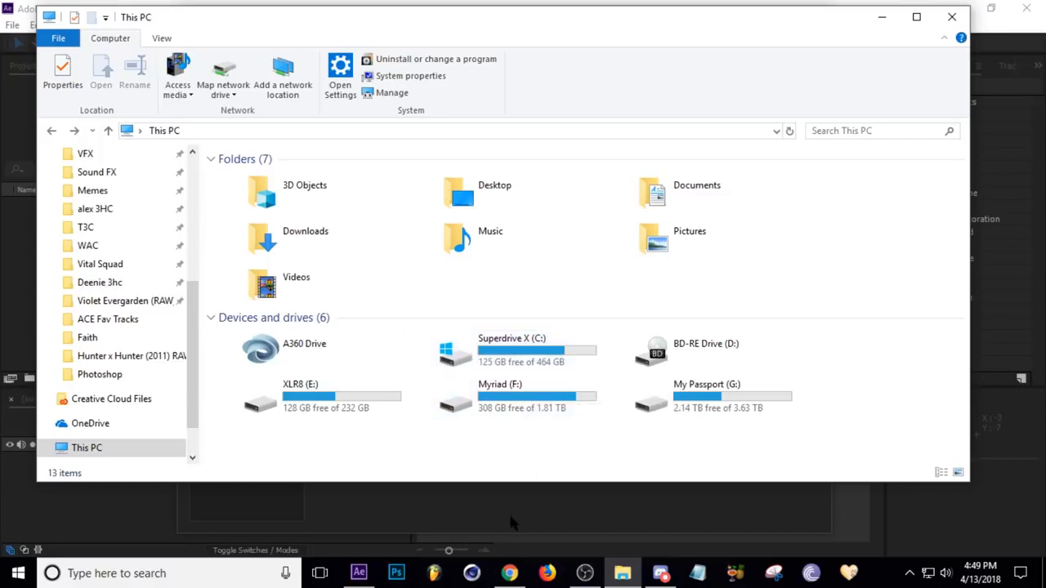
Read the Memory and storage article's media cache notes on cleaning and manually deleting cache files.
click(358, 573)
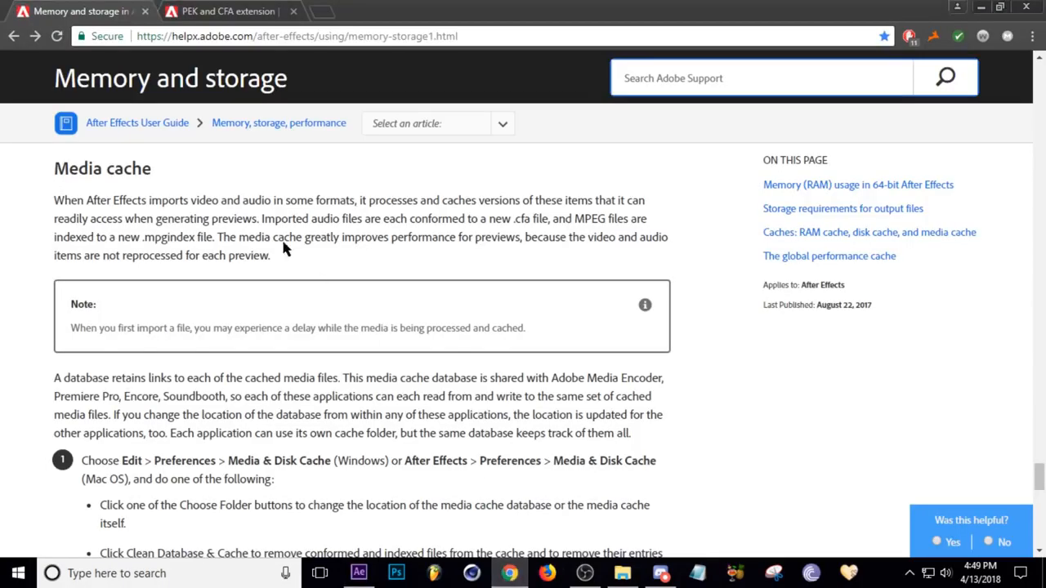
mouse_move(200, 217)
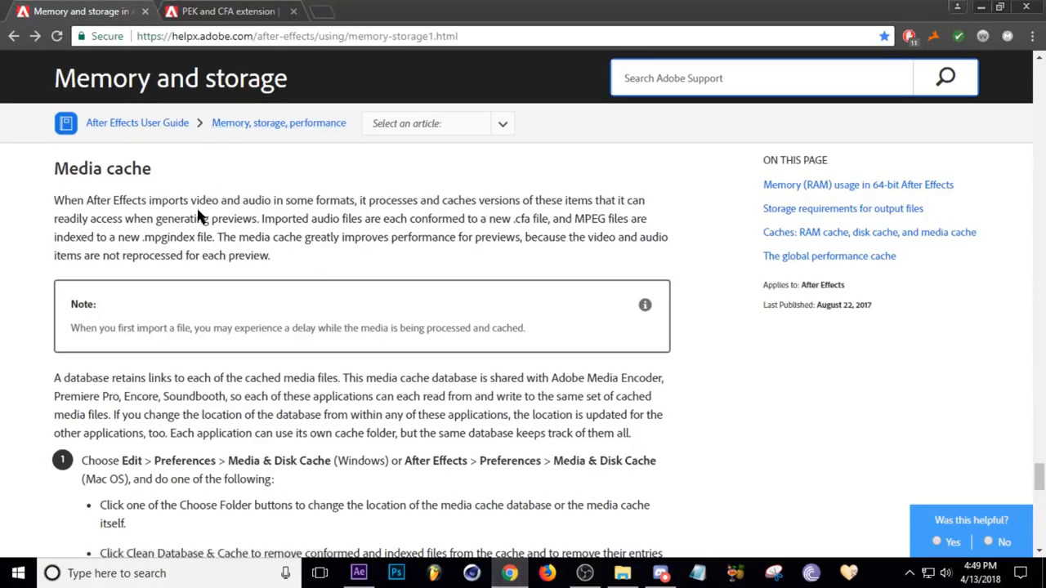
mouse_move(101, 205)
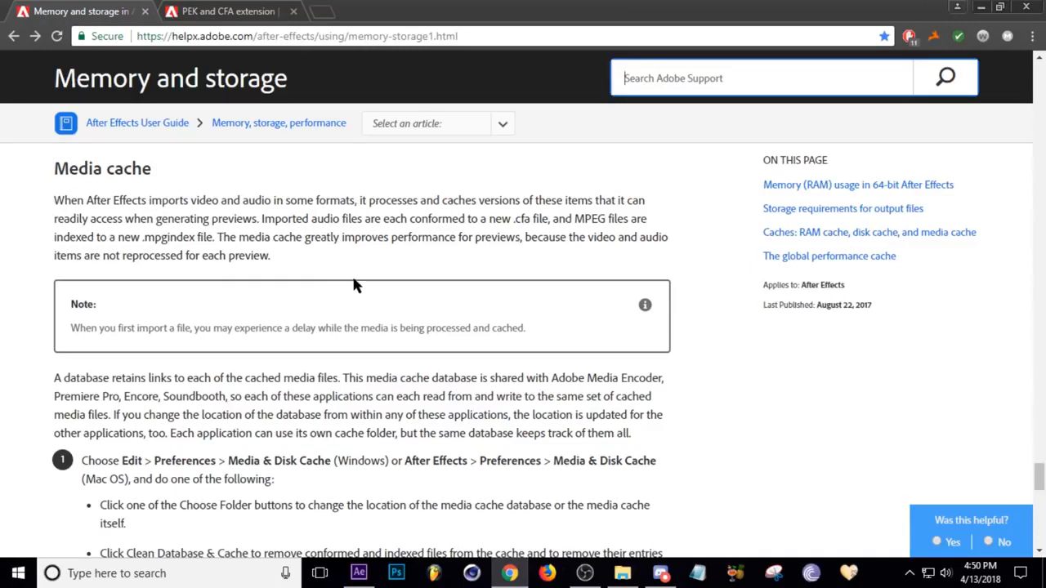
mouse_move(355, 261)
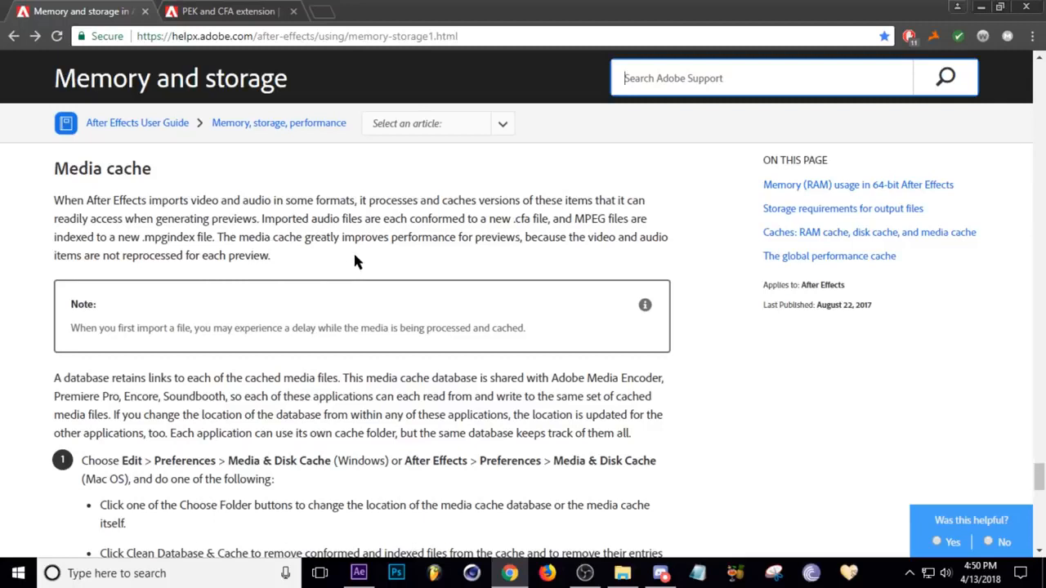
mouse_move(328, 375)
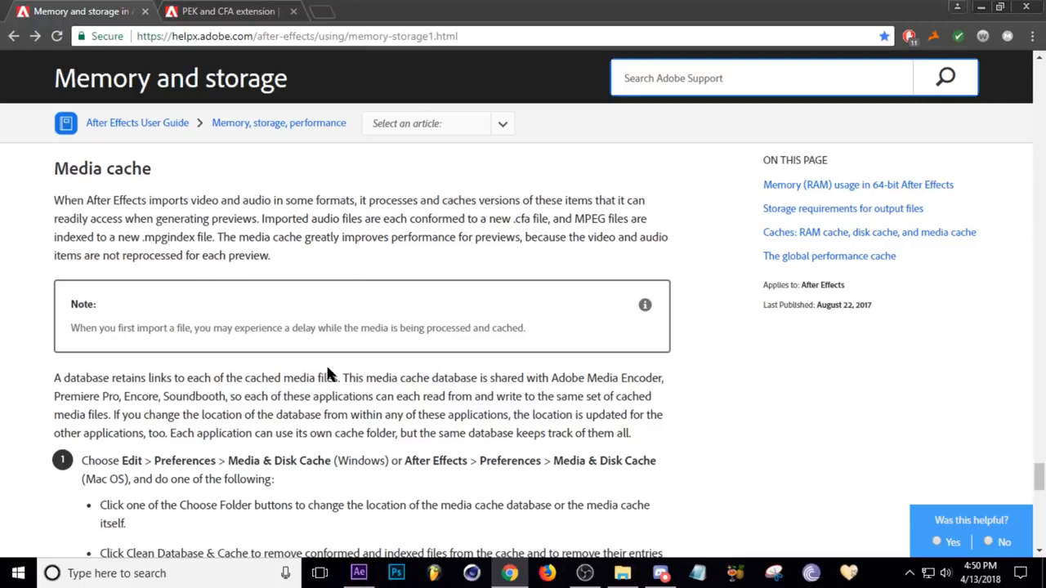
mouse_move(286, 315)
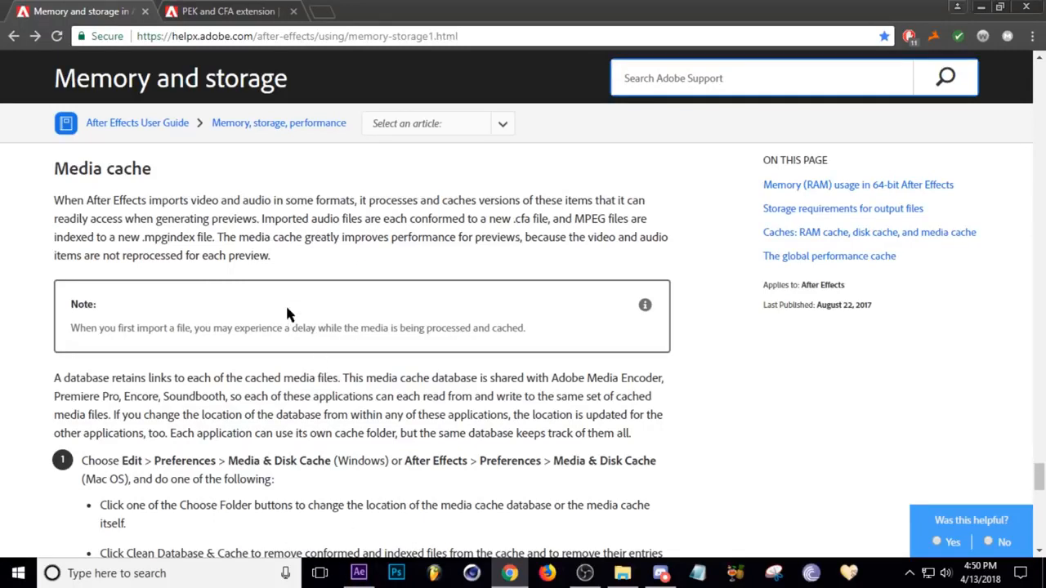
mouse_move(341, 265)
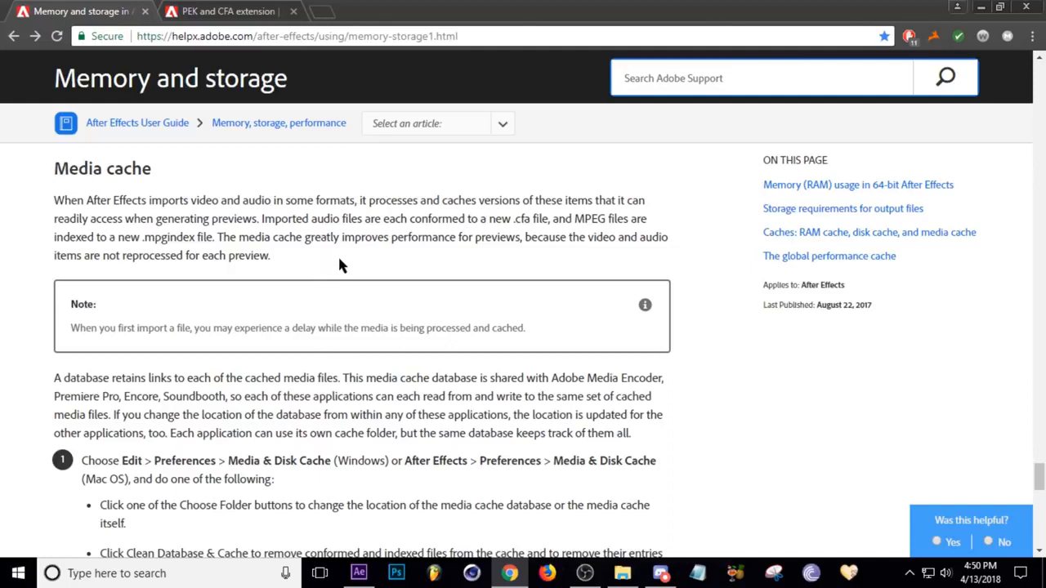
mouse_move(482, 237)
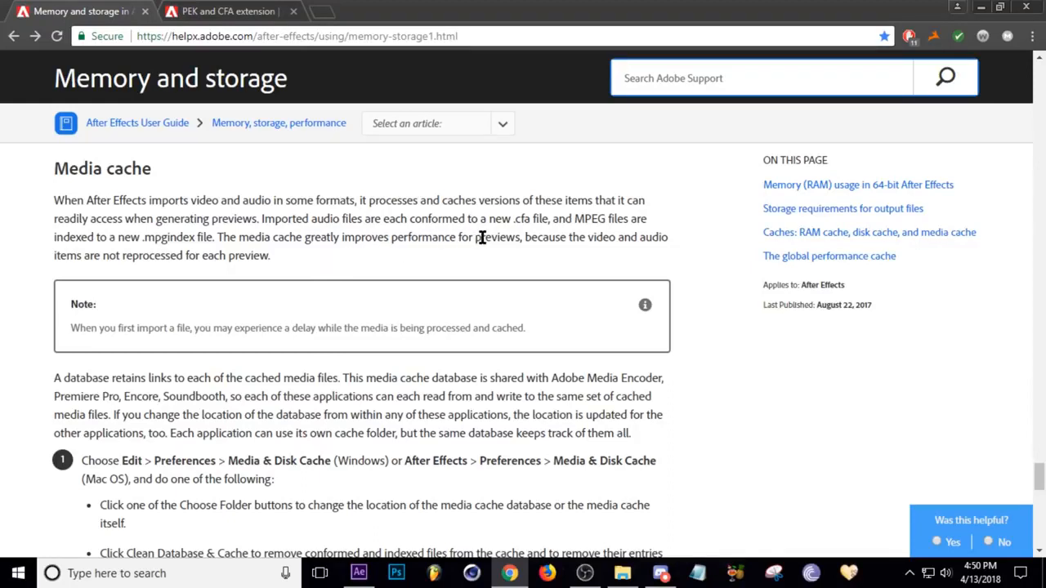
mouse_move(293, 263)
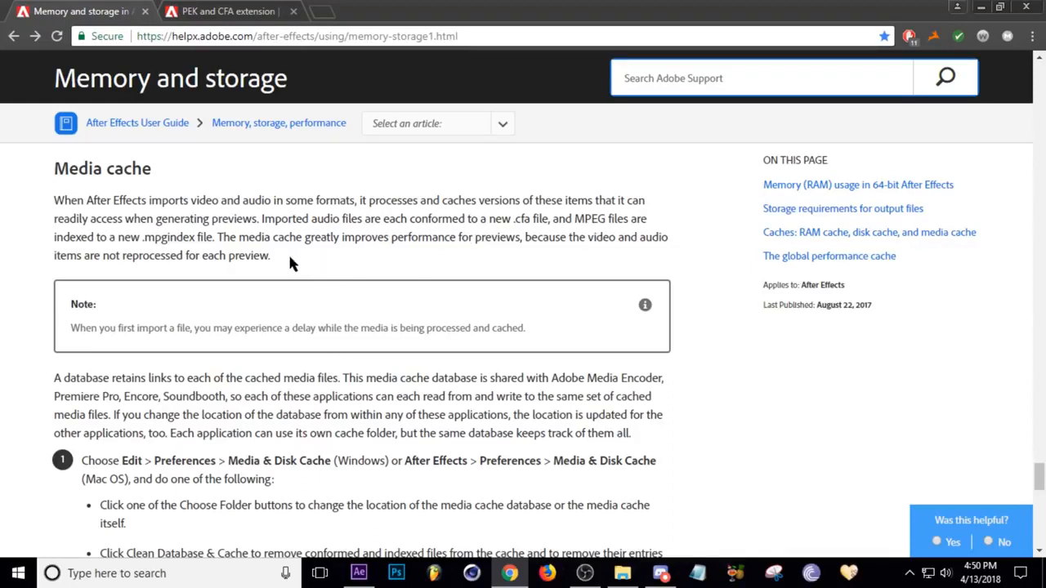
scroll(down, 3)
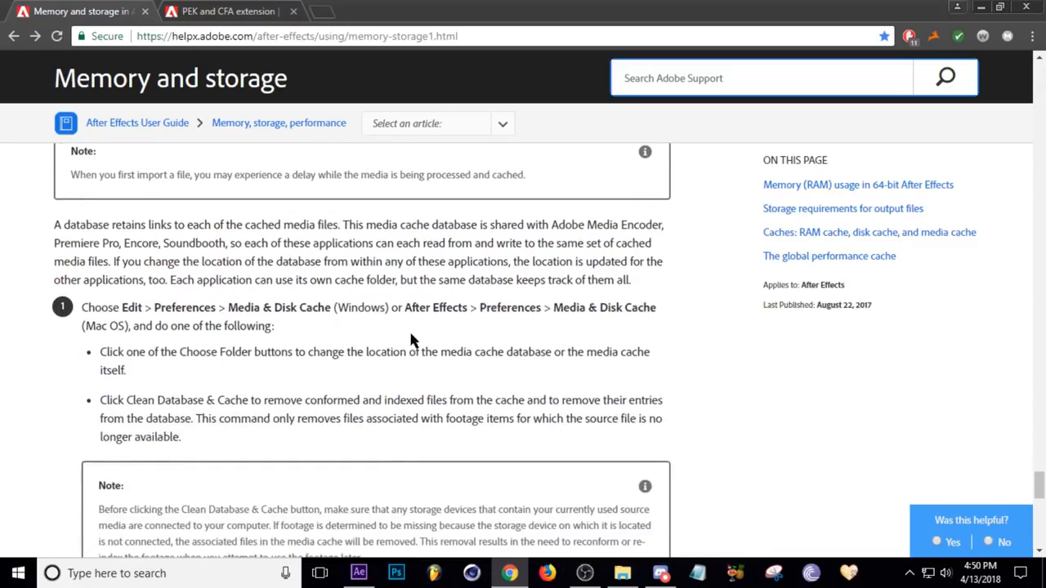
scroll(down, 3)
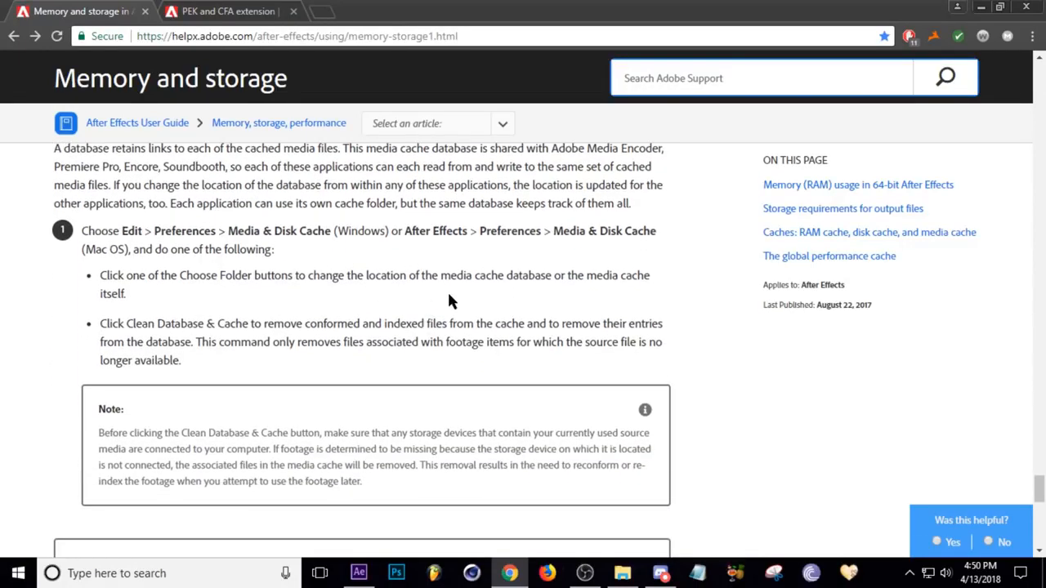
scroll(down, 3)
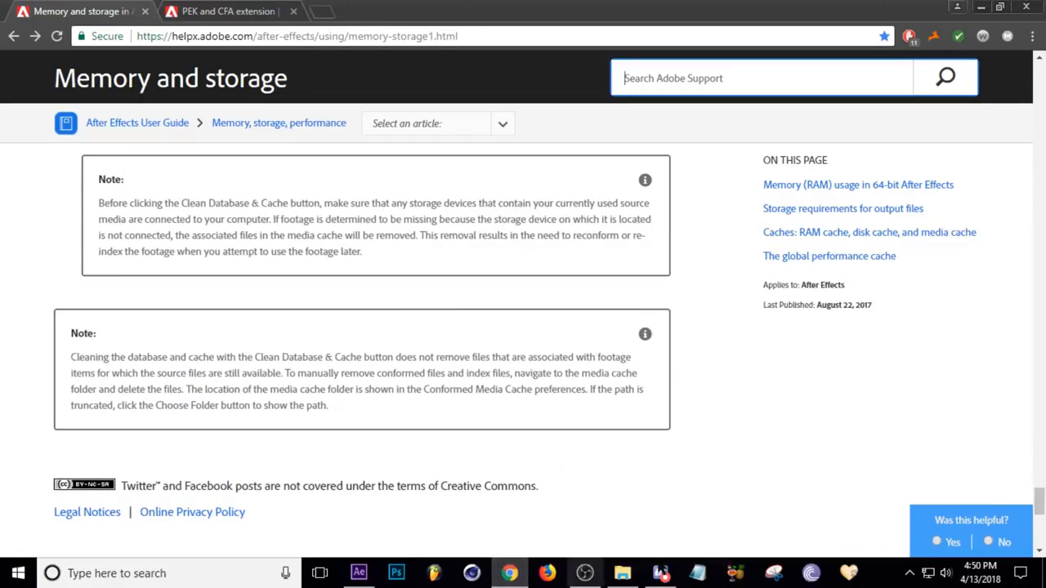
click(622, 573)
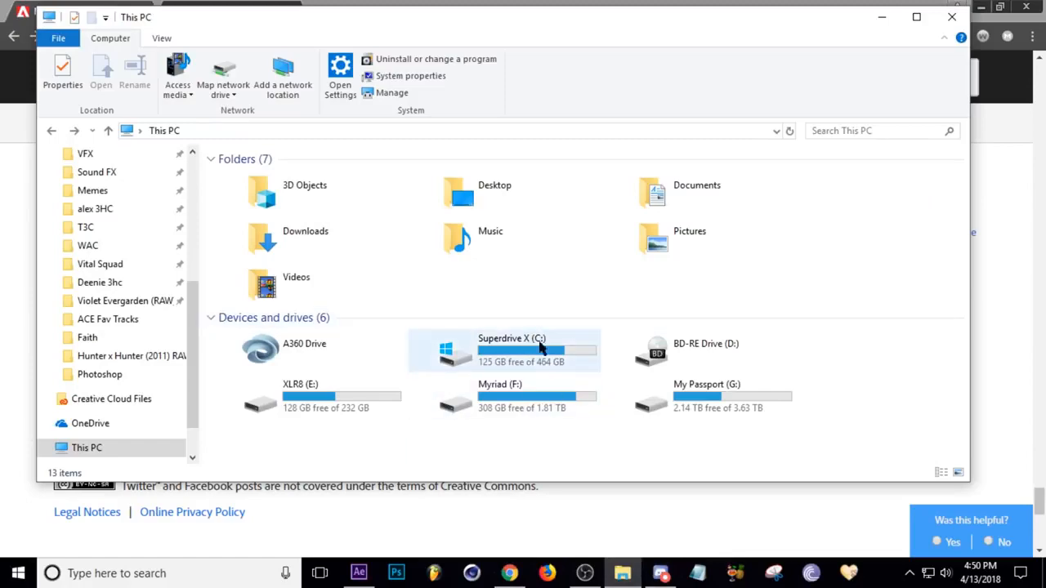
click(509, 573)
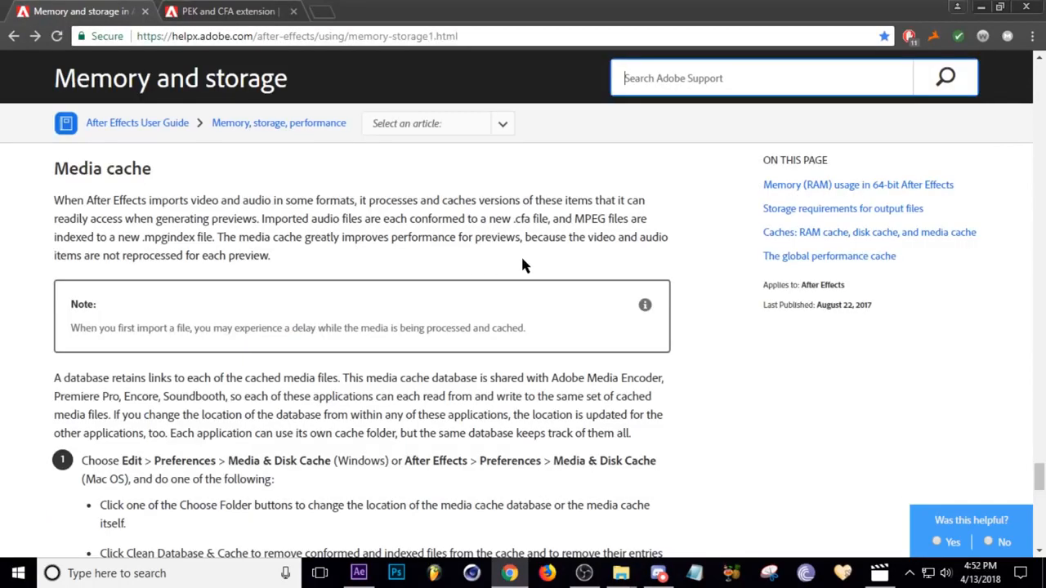
mouse_move(400, 260)
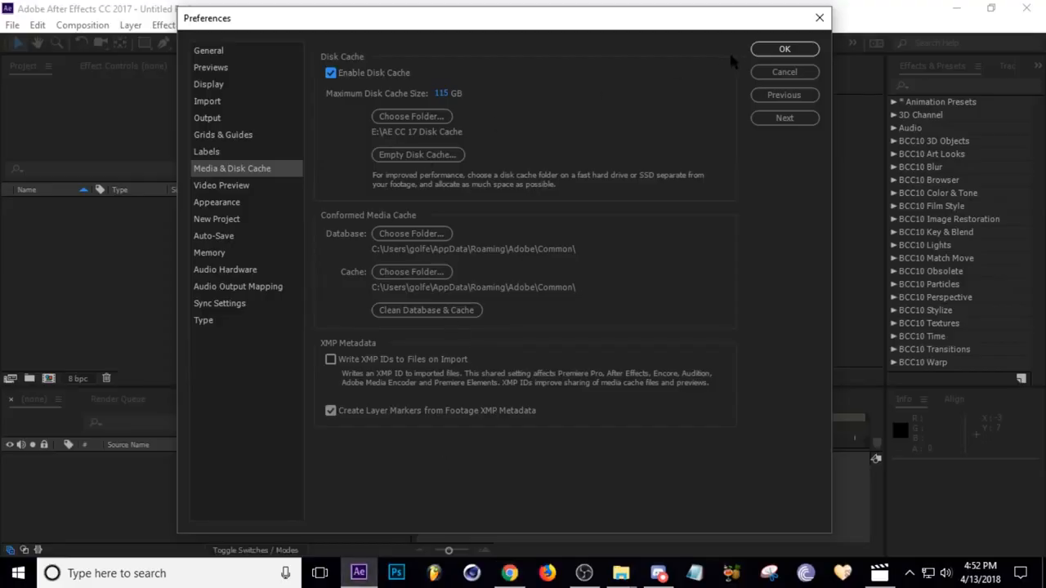
Empty the 69.6 GB disk cache and clean the conformed media cache database in Media & Disk Cache preferences.
click(784, 49)
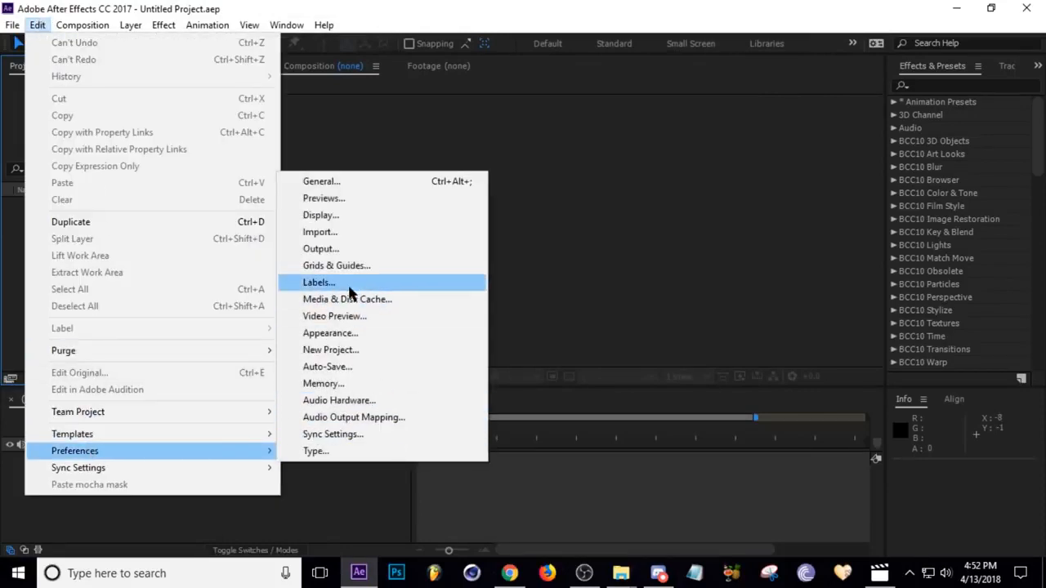
click(346, 298)
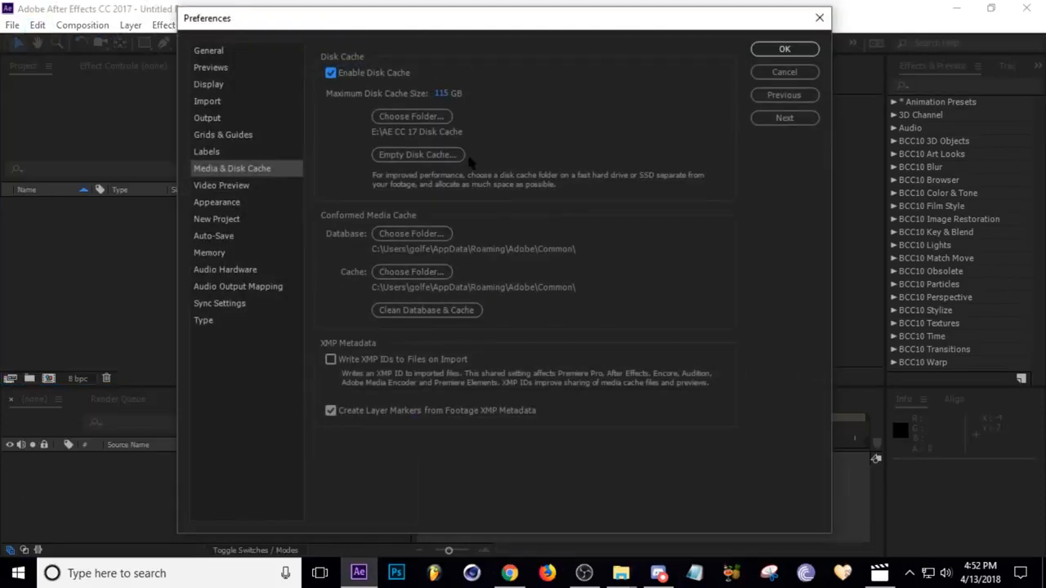
mouse_move(417, 155)
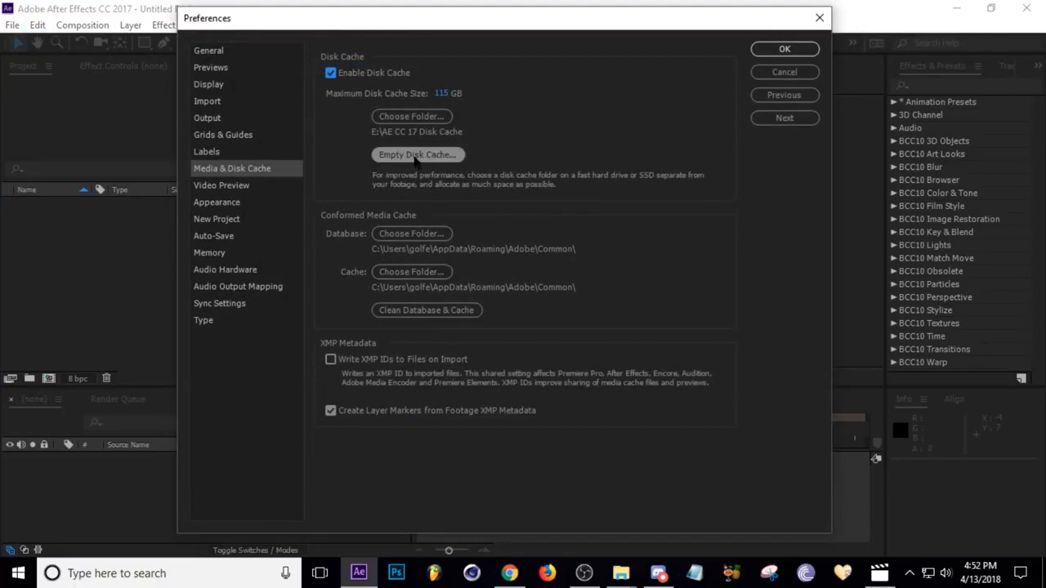
click(417, 154)
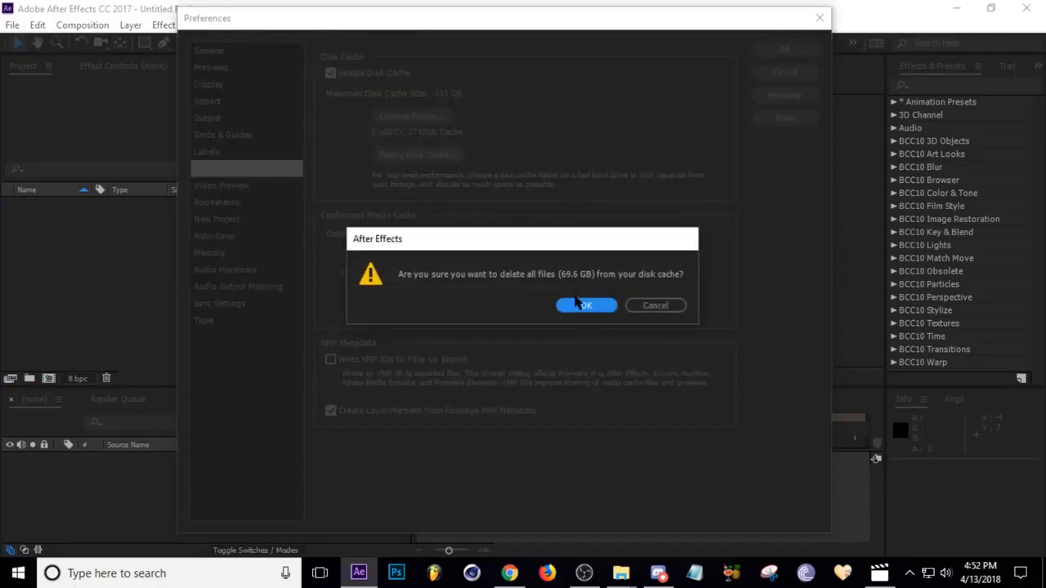
click(586, 305)
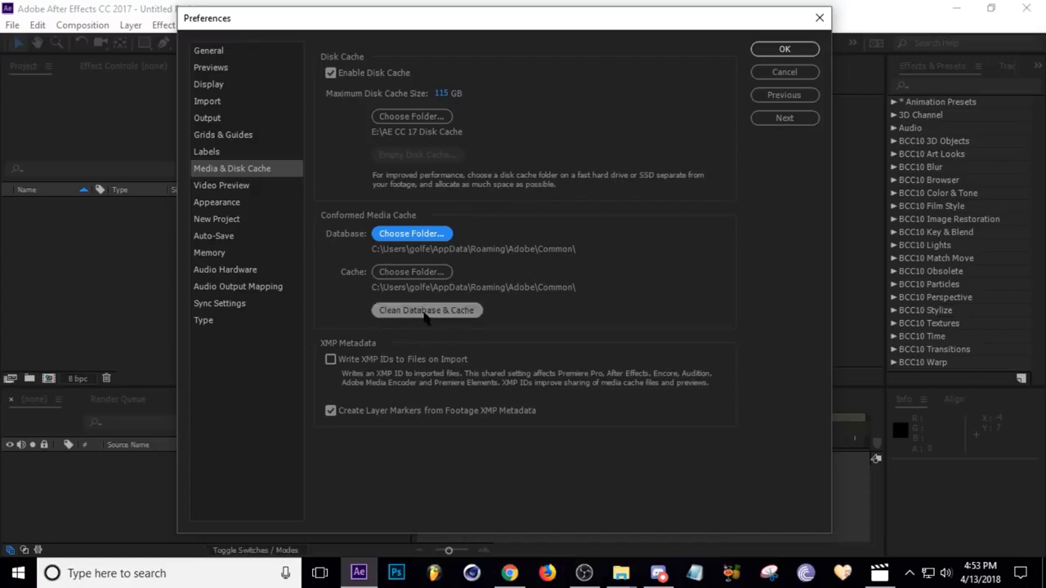
click(426, 309)
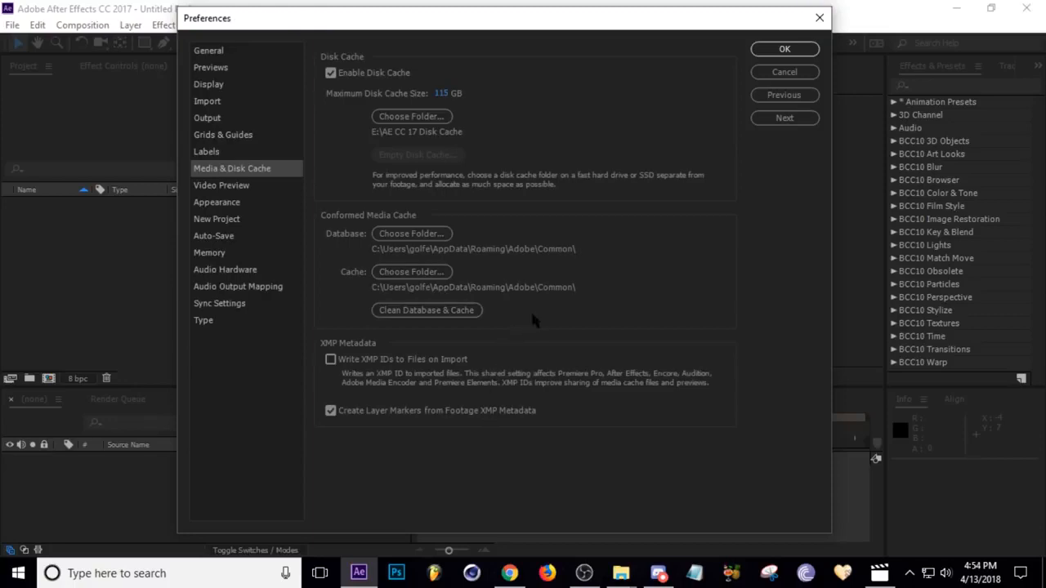
mouse_move(553, 207)
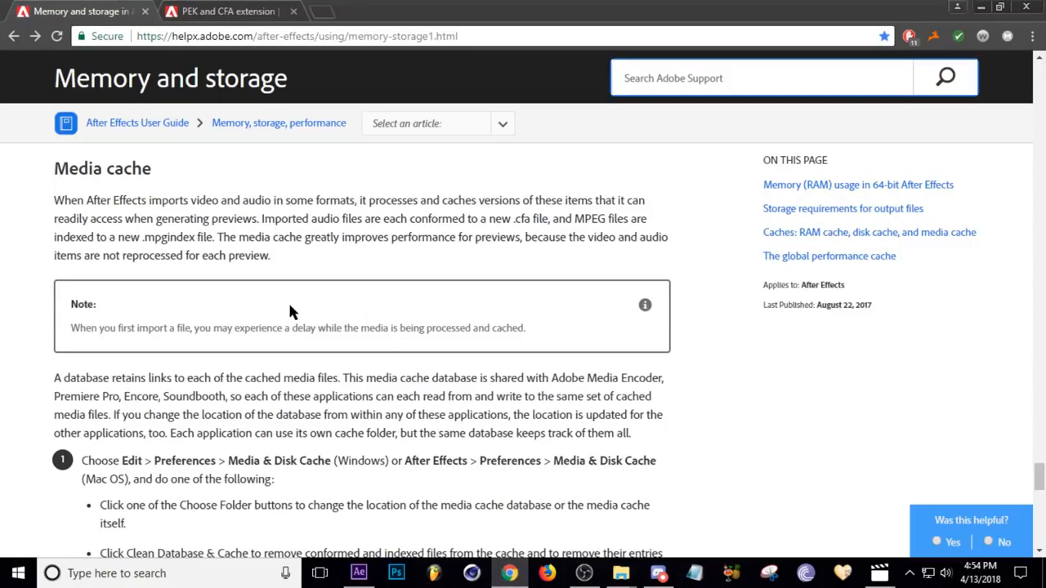
Select the final note saying conformed and index files must be deleted manually from the cache folder.
scroll(down, 3)
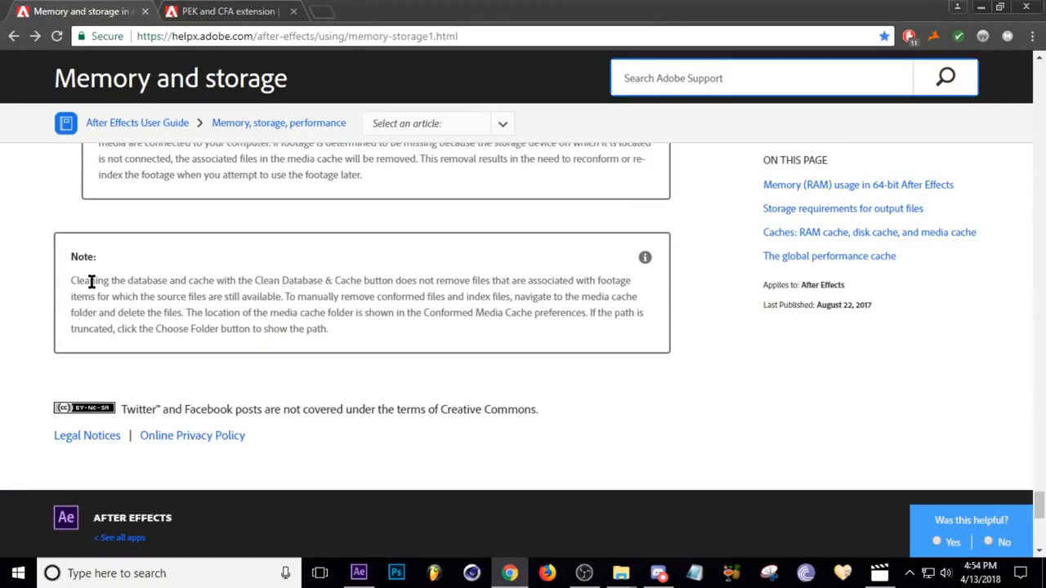
drag(88, 280, 300, 312)
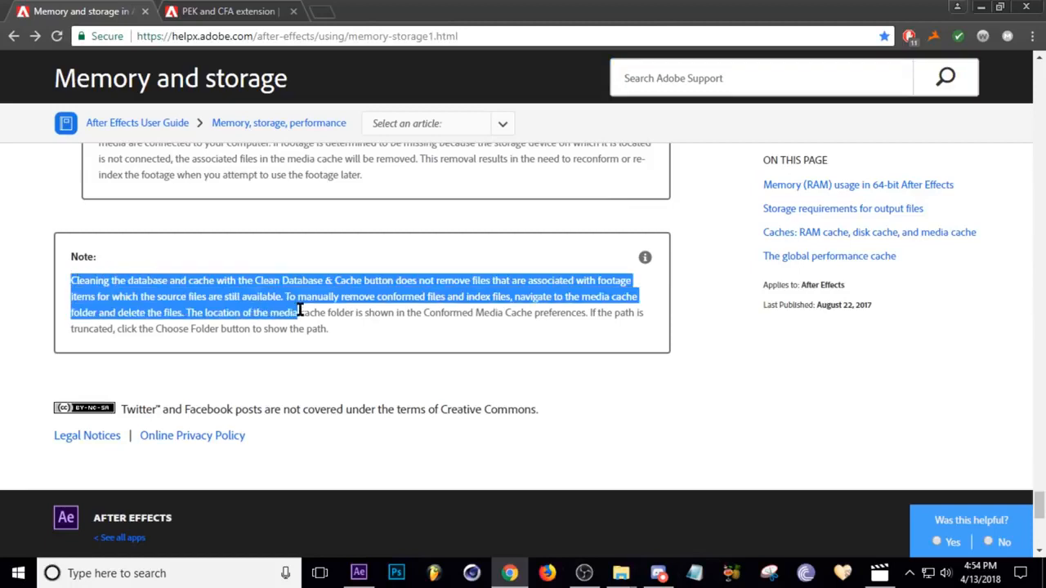
drag(300, 312, 327, 328)
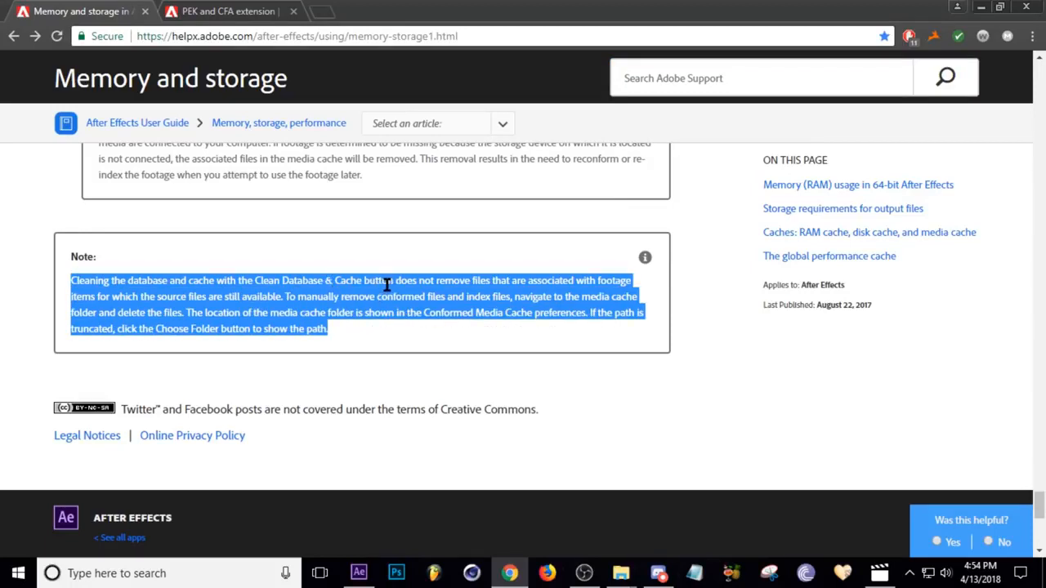
click(358, 573)
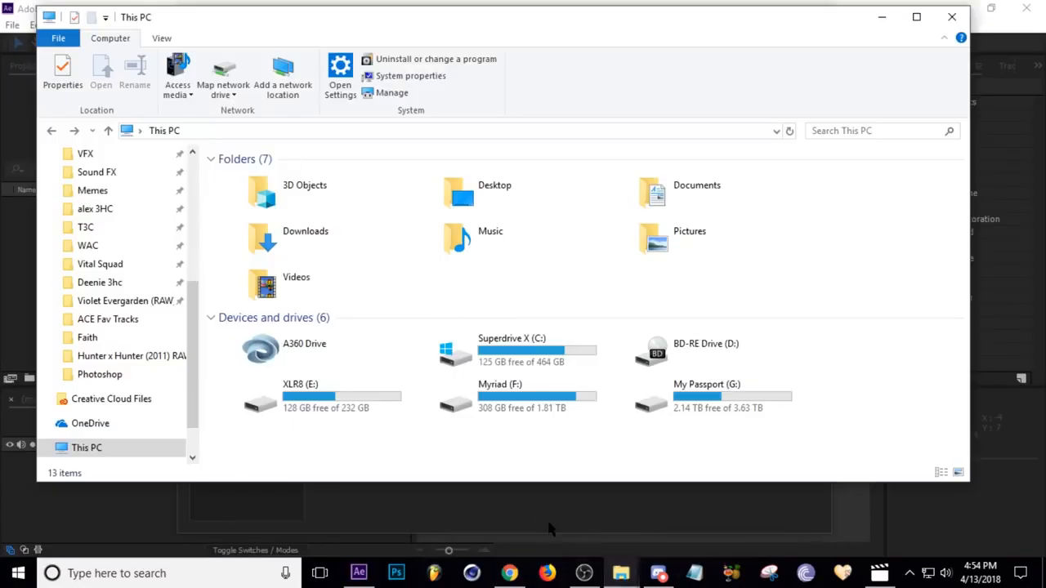
mouse_move(536, 351)
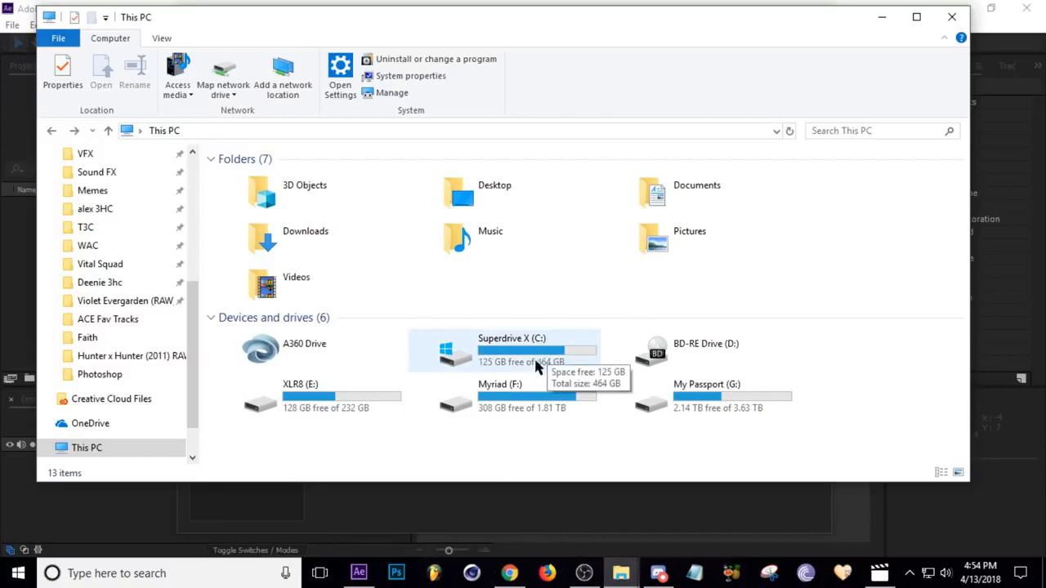
mouse_move(545, 357)
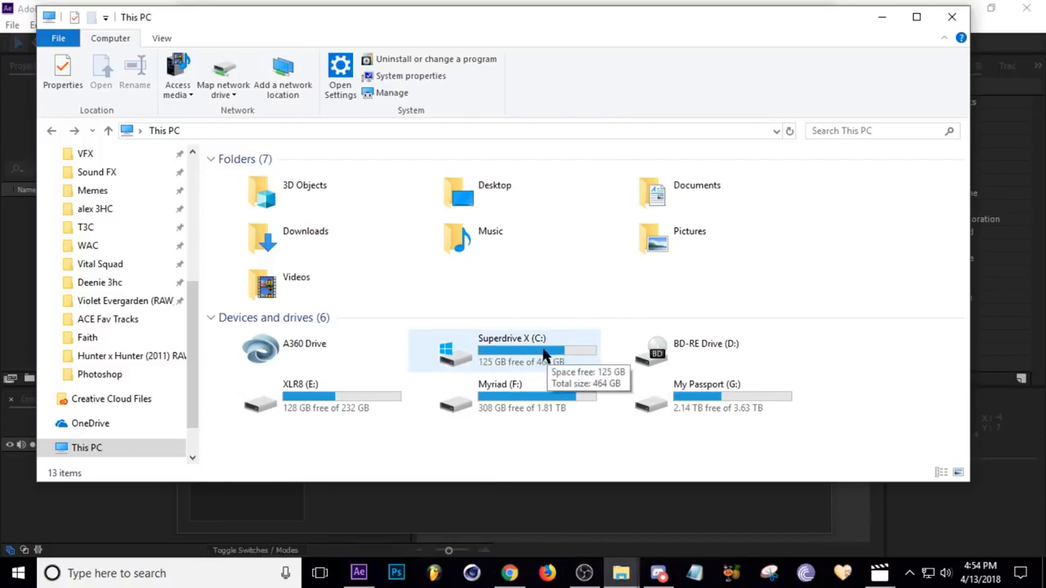
mouse_move(613, 384)
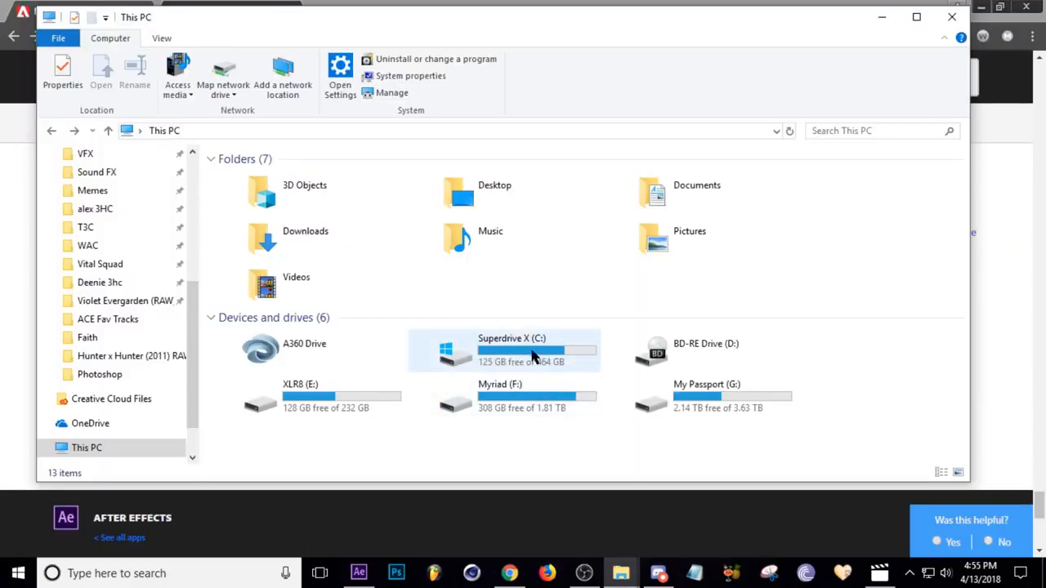
Search Superdrive X (C:) for 'CFA' and browse through the 551 results.
double_click(511, 349)
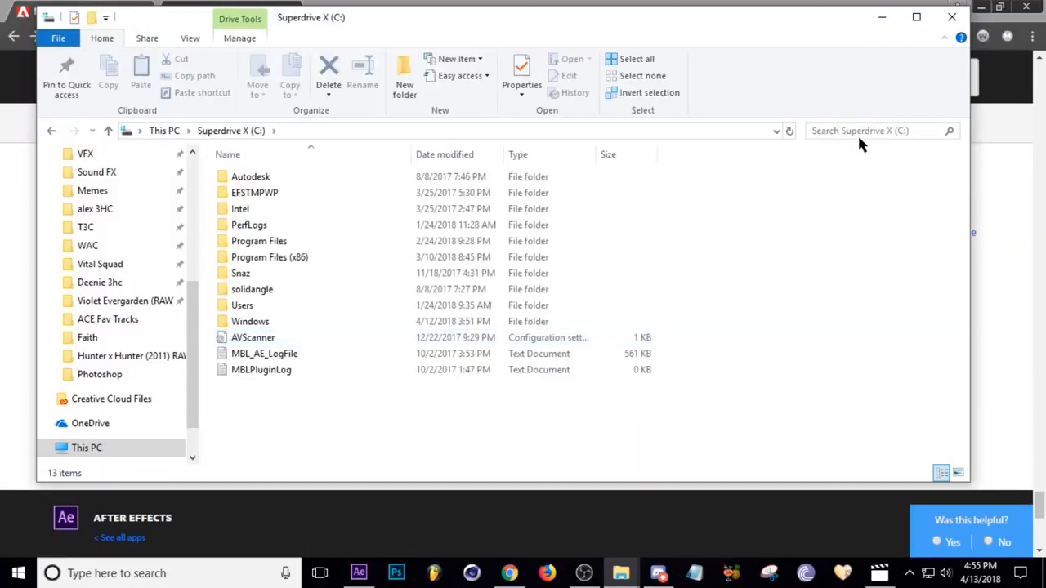
text(CFA)
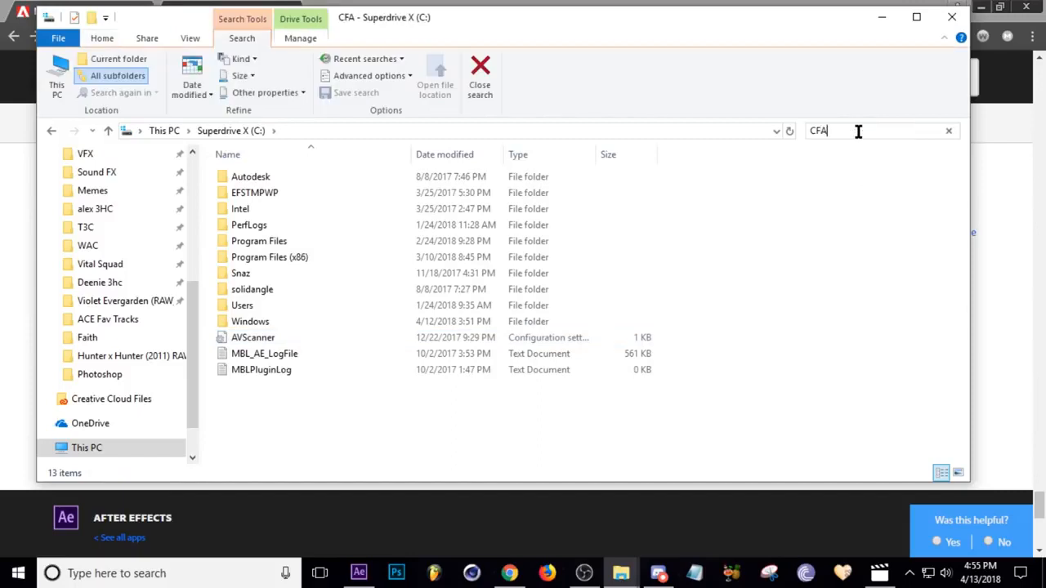
key(Return)
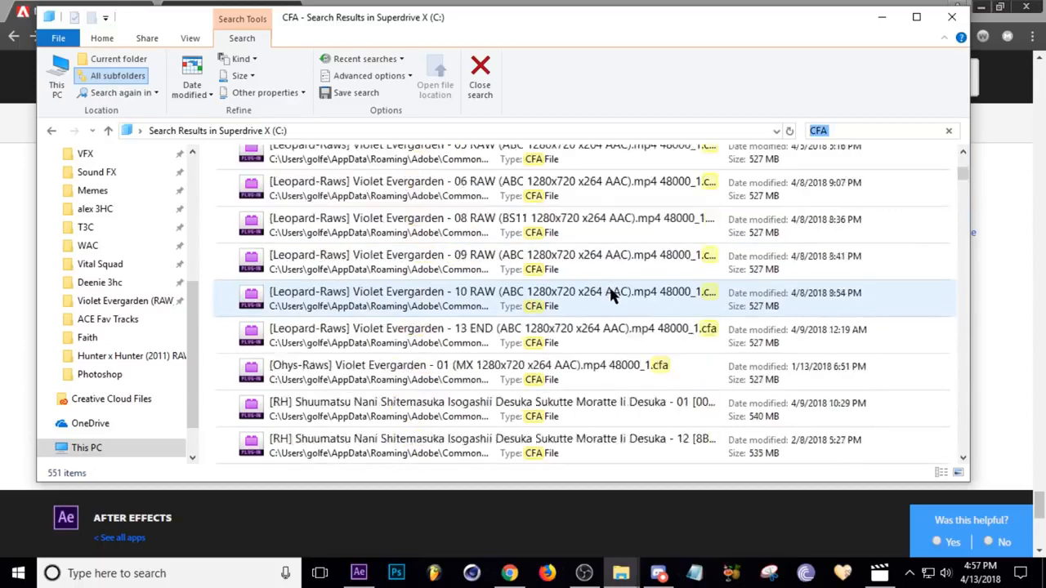
scroll(down, 3)
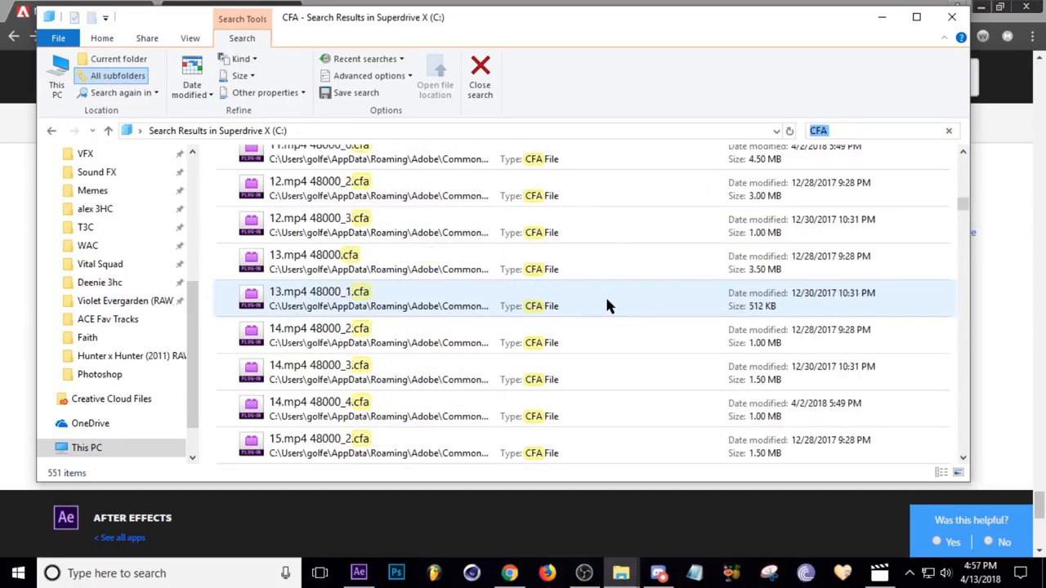
scroll(down, 3)
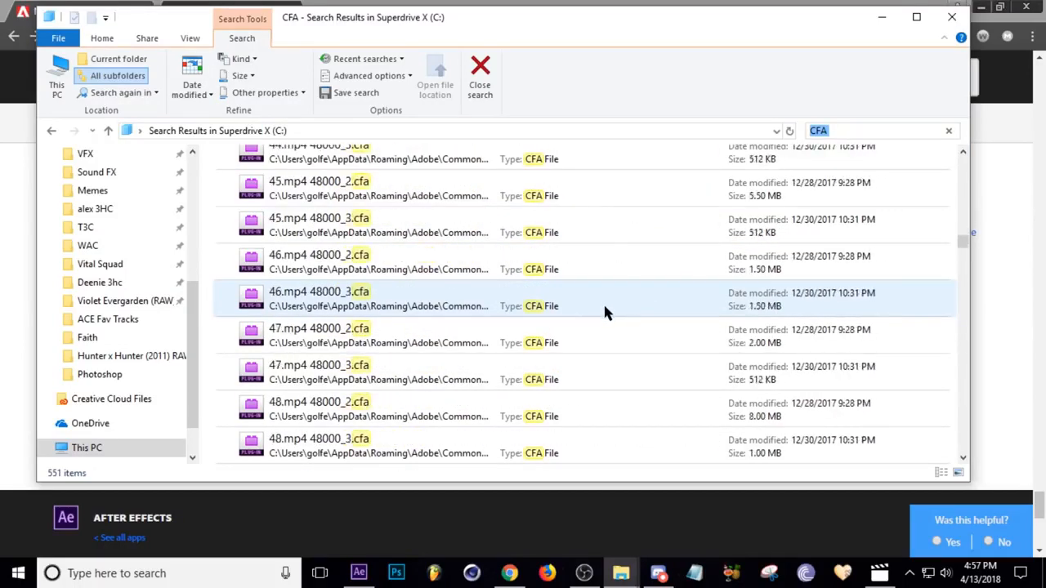
scroll(down, 3)
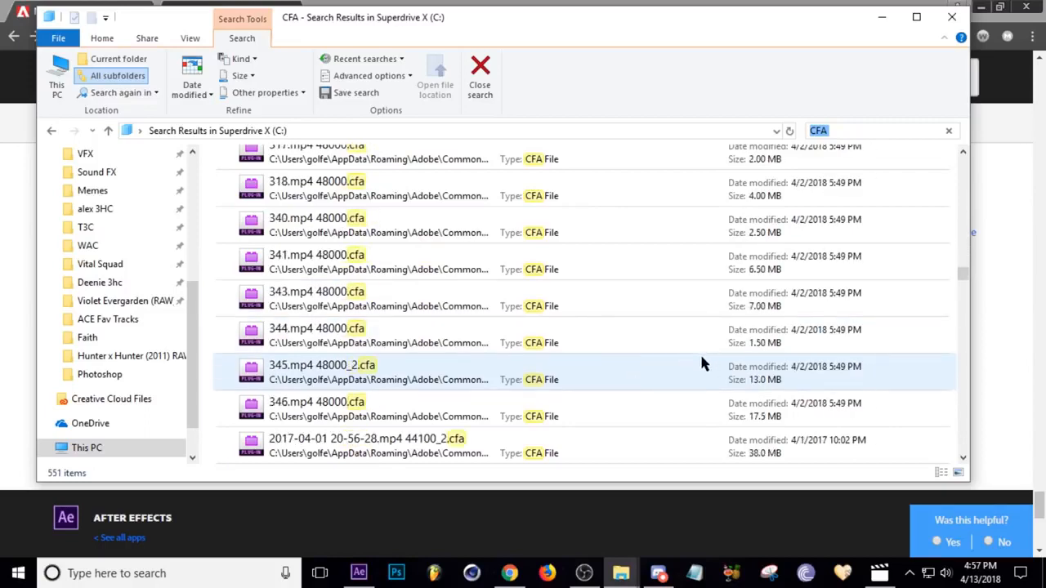
scroll(up, 3)
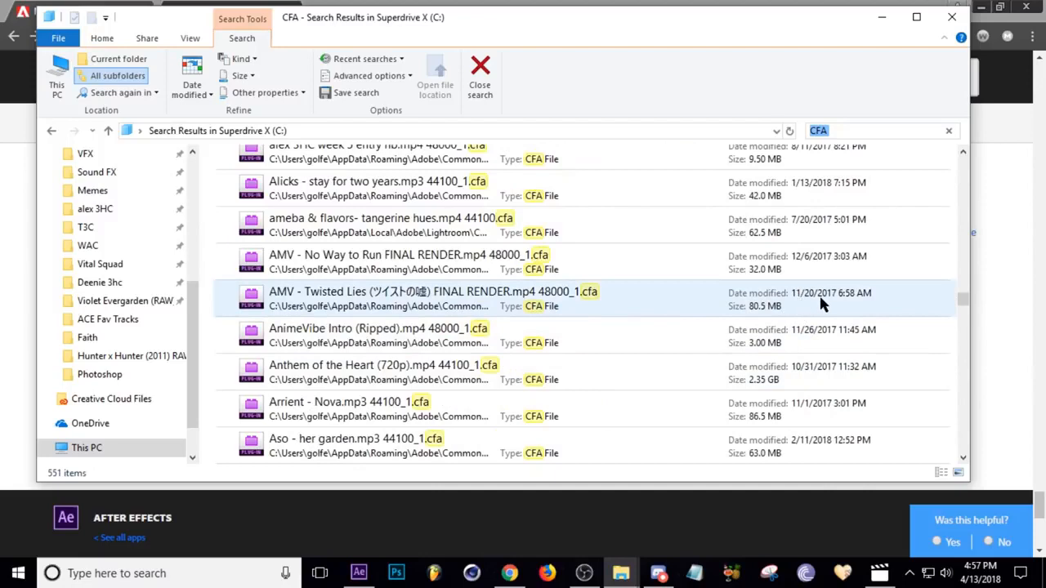
scroll(down, 3)
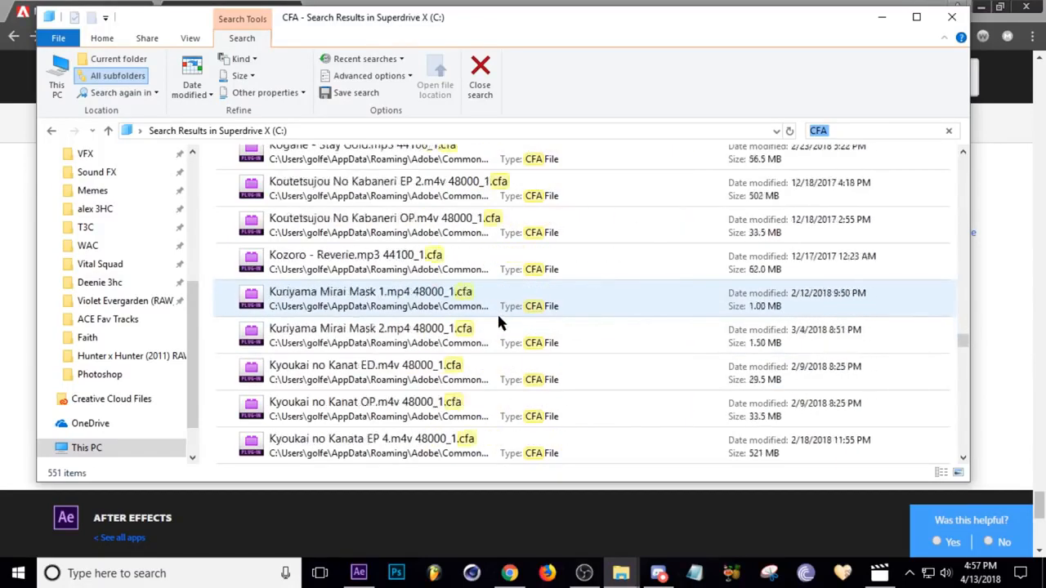
scroll(down, 3)
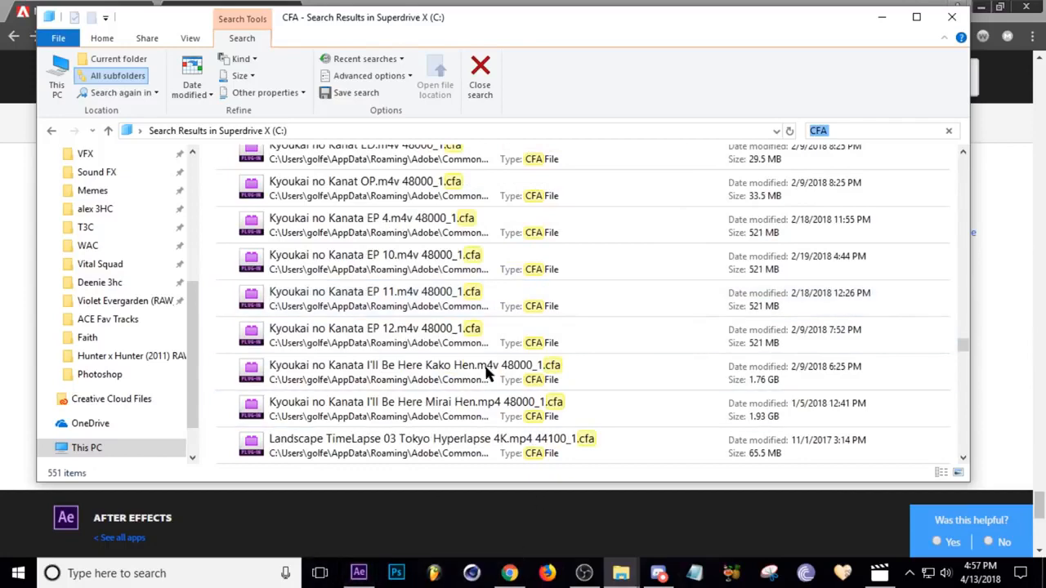
scroll(down, 3)
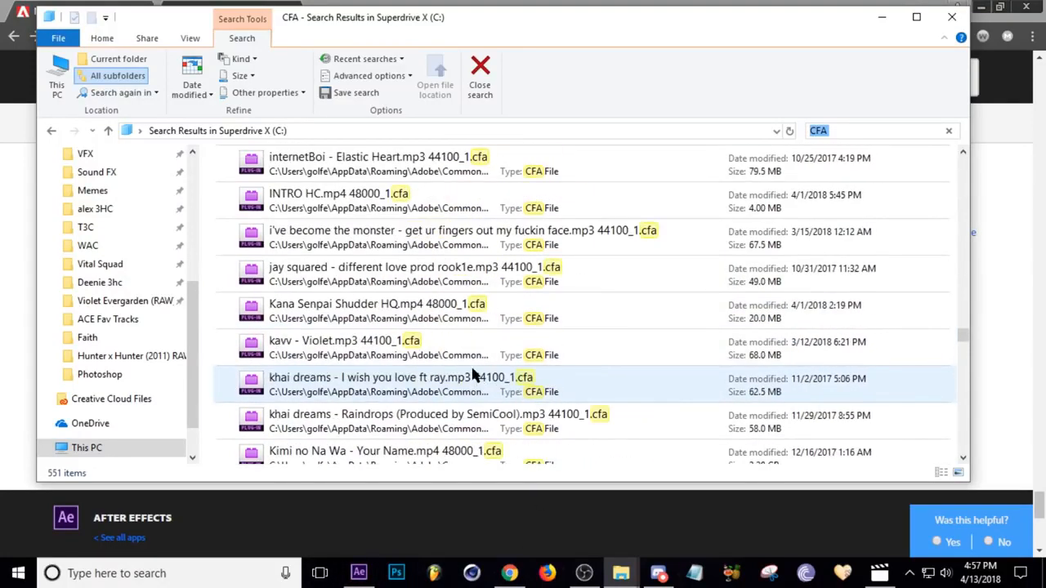
scroll(down, 3)
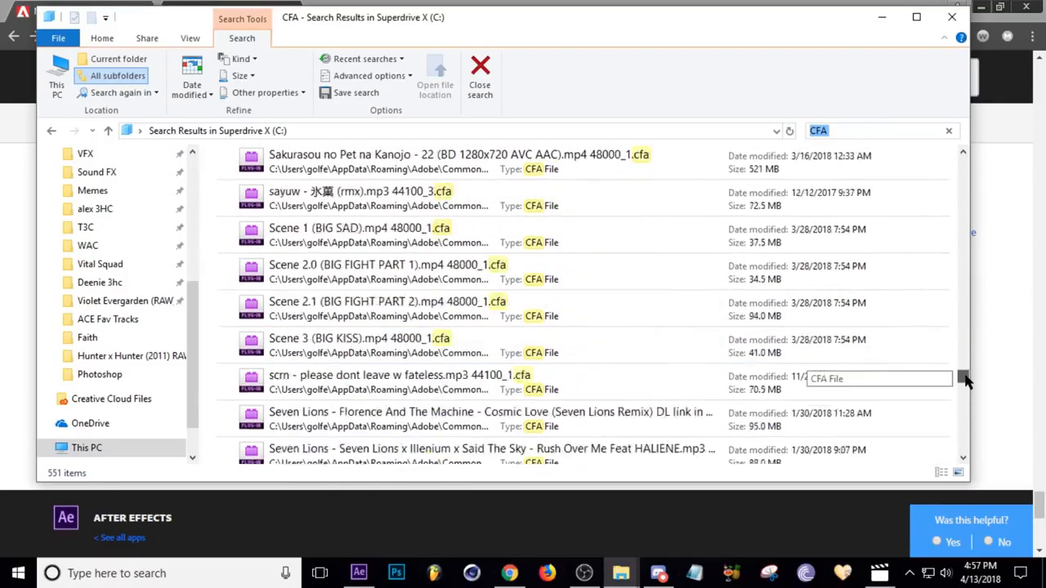
scroll(down, 3)
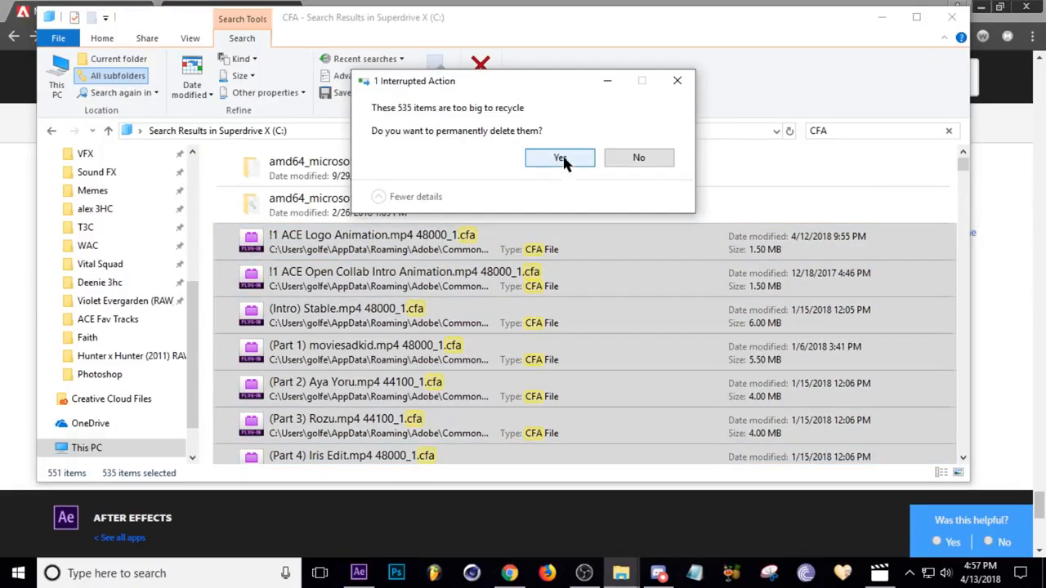
Permanently delete the 535 .cfa files, accepting the too-big-to-recycle prompt.
click(560, 157)
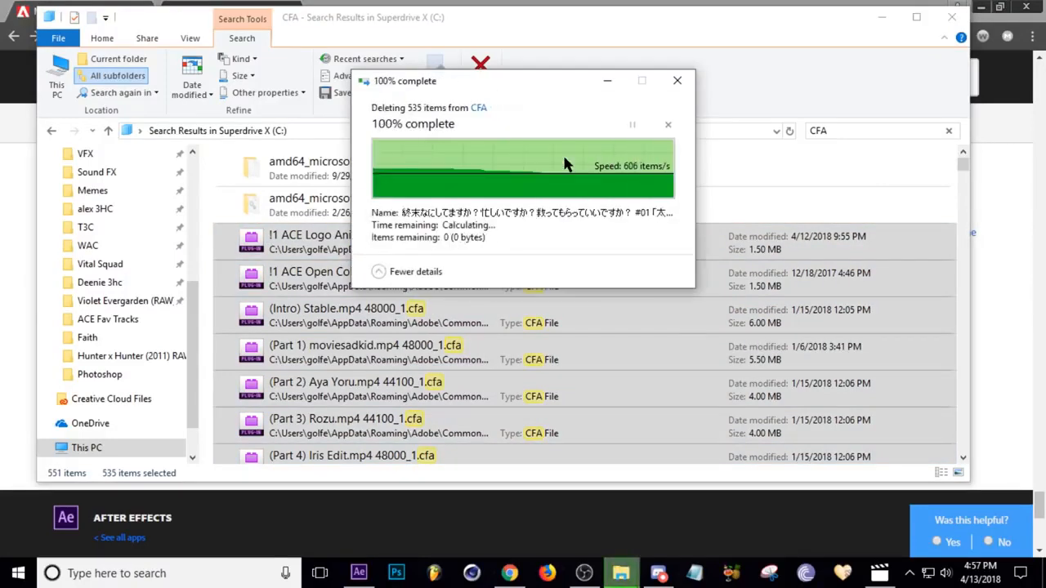
click(677, 80)
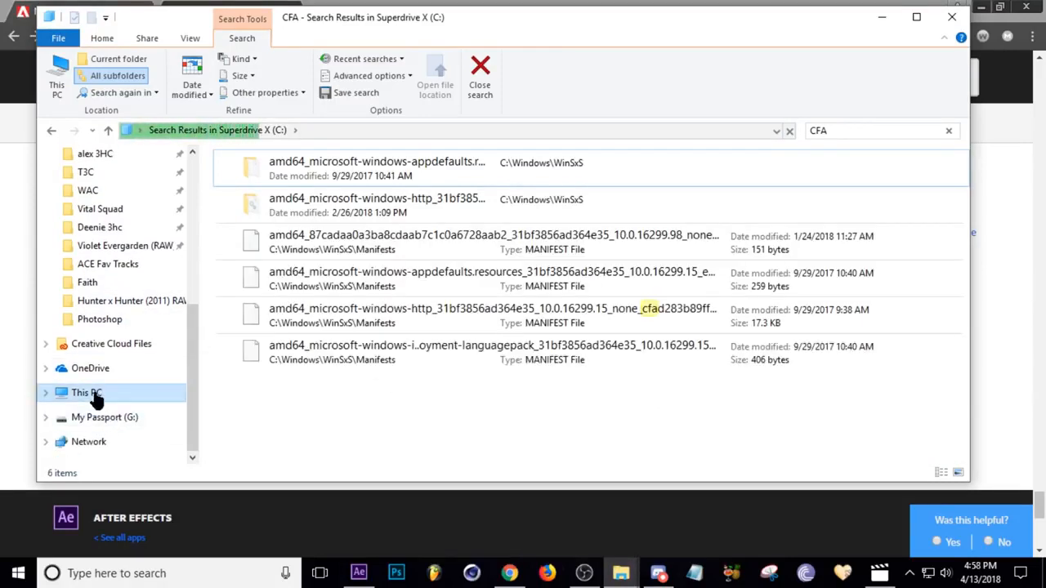
Check This PC shows 234 GB free on C, then reopen Superdrive X (C:).
click(82, 393)
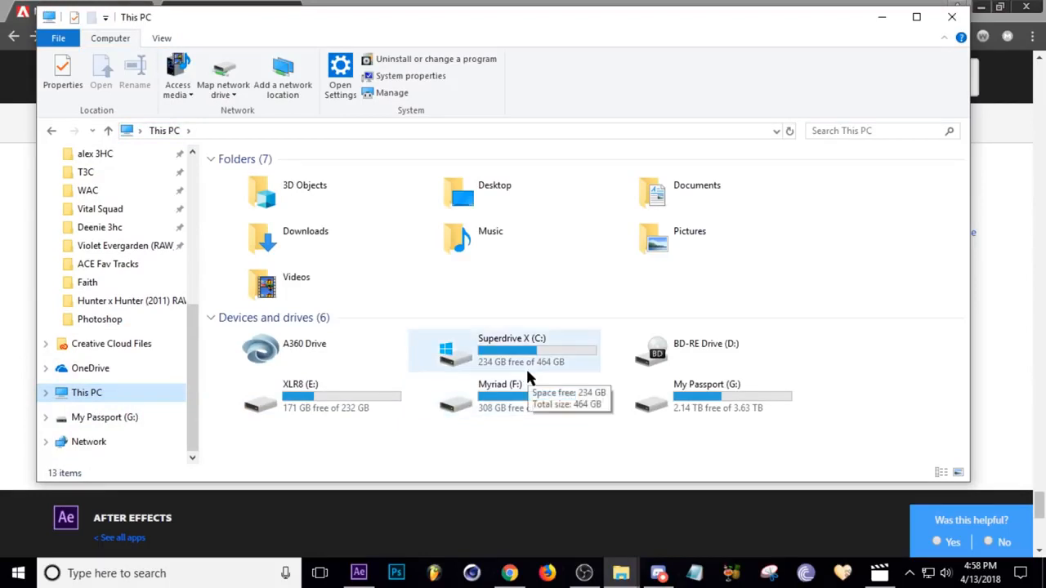
mouse_move(549, 444)
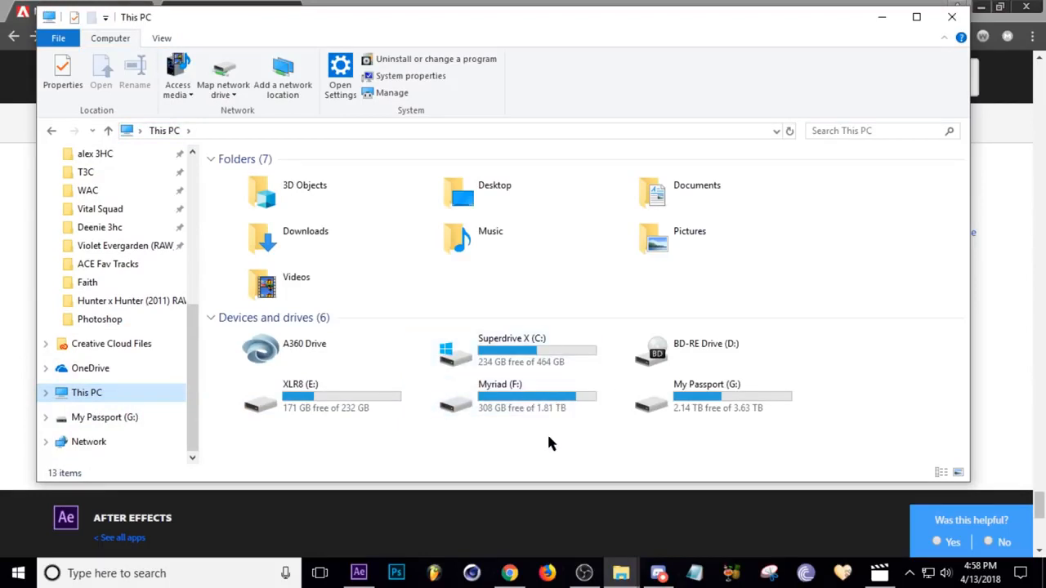
double_click(512, 343)
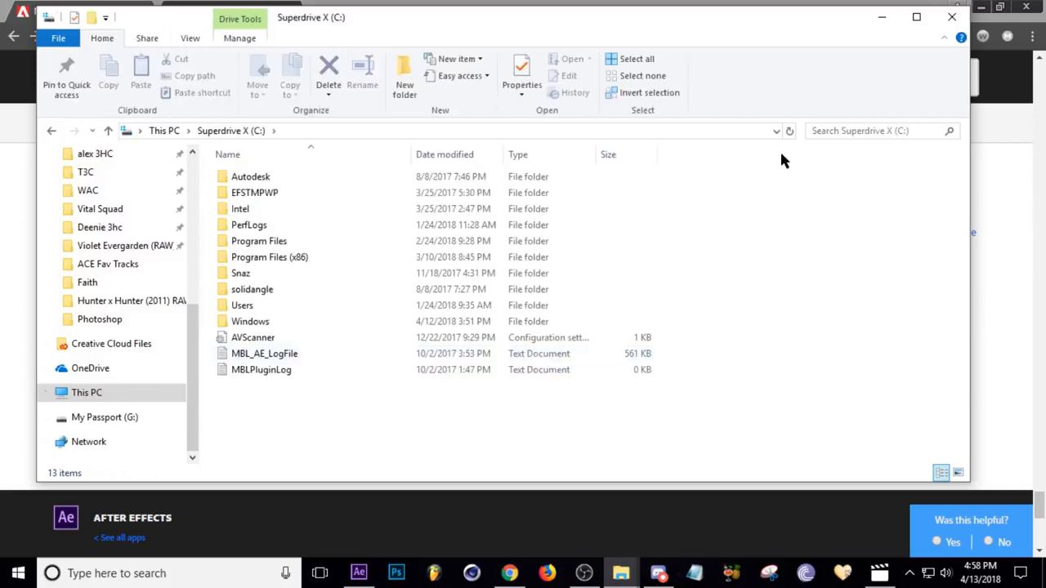
Search the C drive for 'PEK' and delete all 1,608 results.
text(PEK)
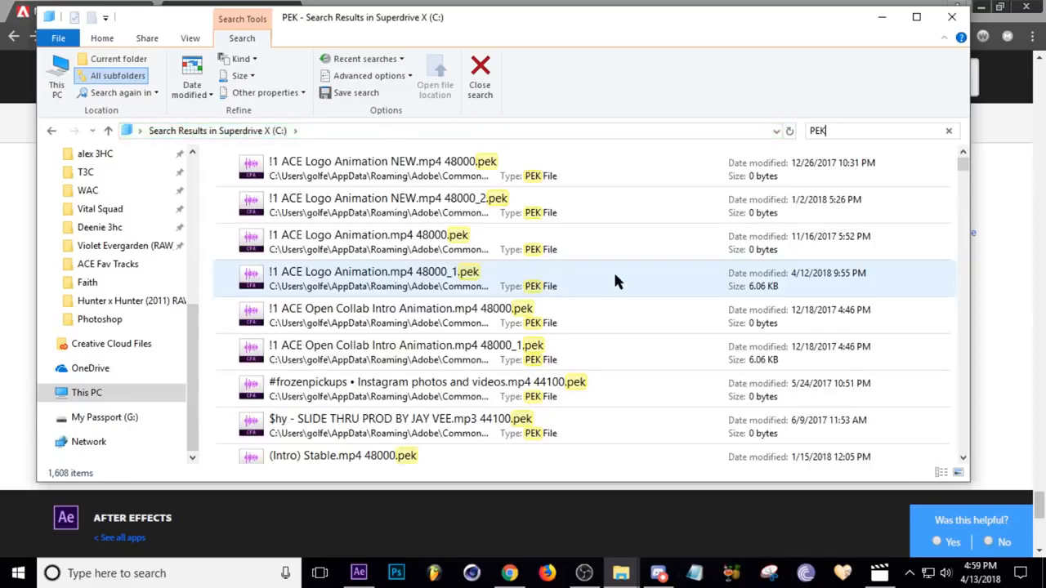
scroll(down, 3)
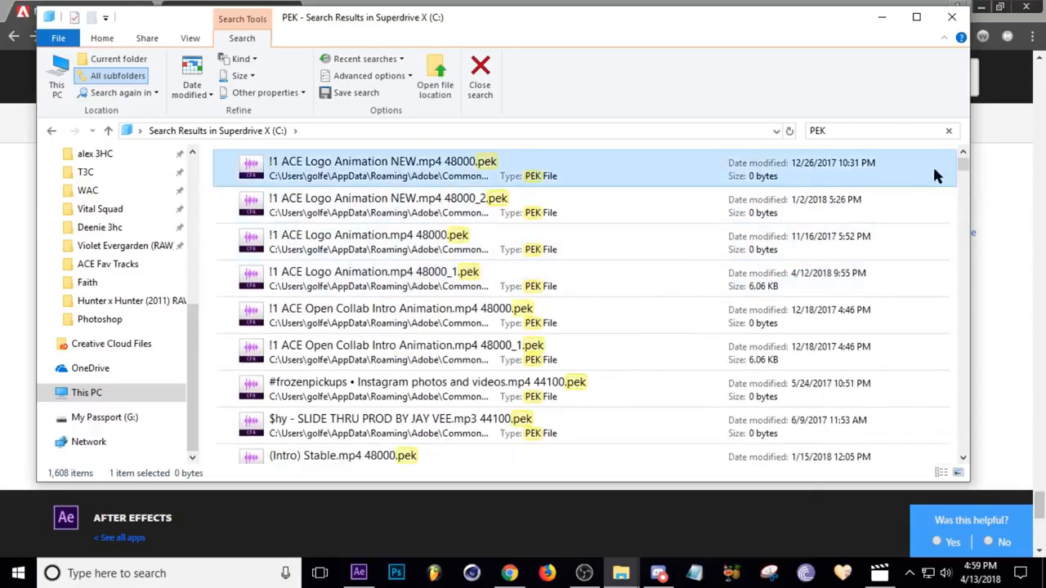
scroll(down, 3)
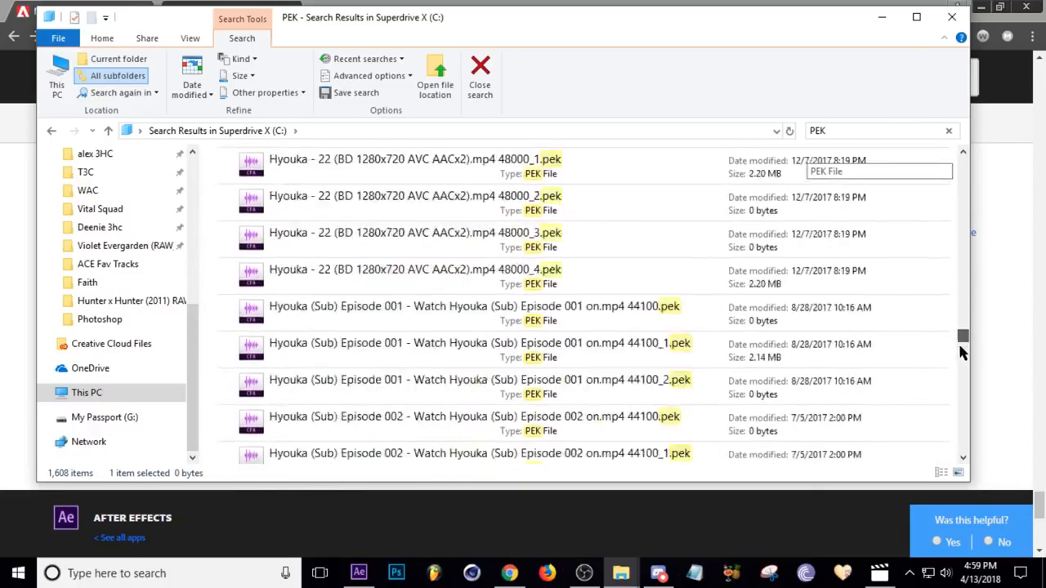
scroll(down, 3)
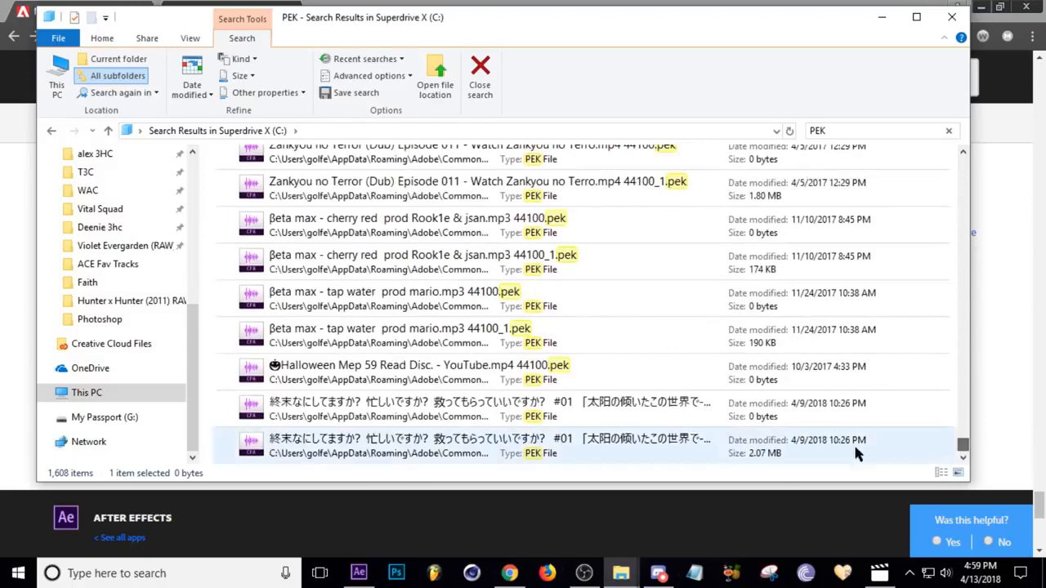
key(ctrl+a)
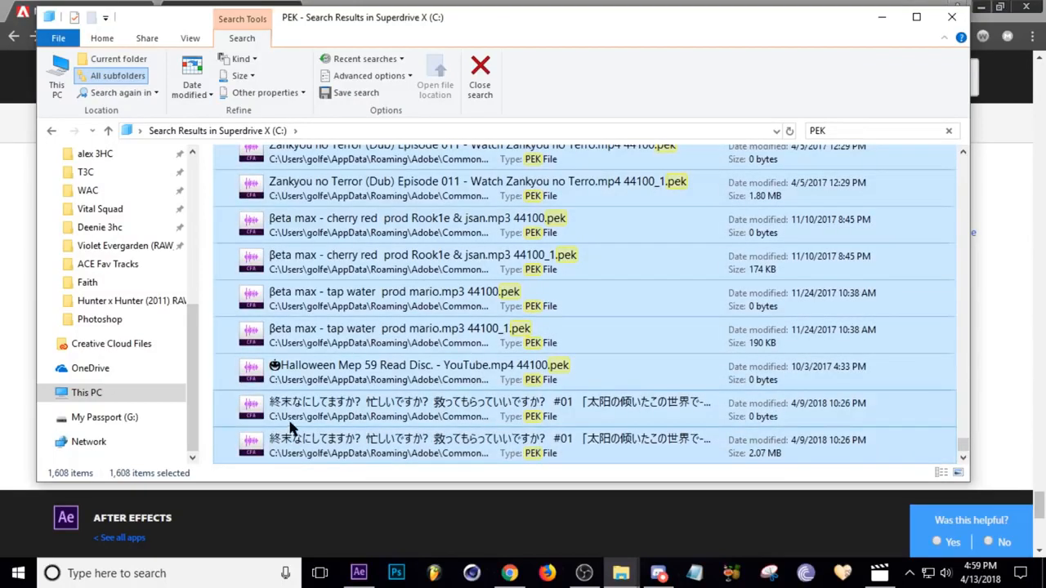
key(Delete)
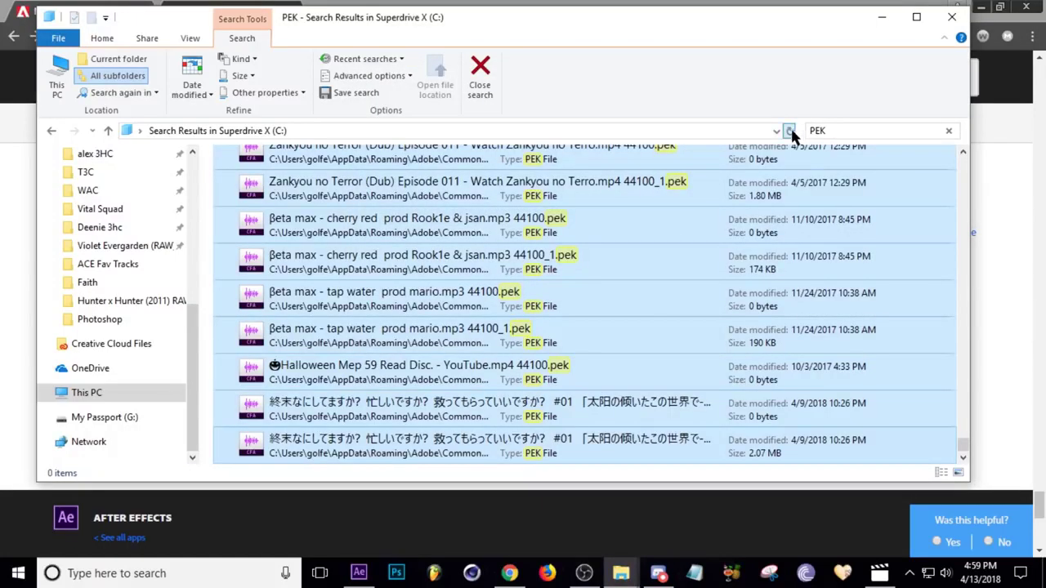
Refresh the emptied PEK search and return to This PC, where C has 234 GB free of 464 GB.
click(787, 131)
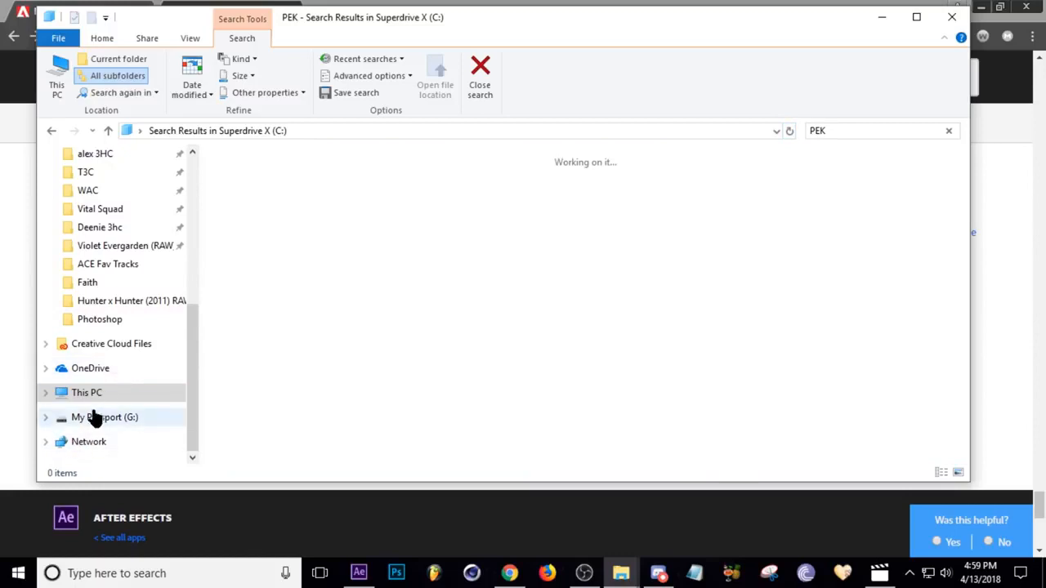
click(87, 392)
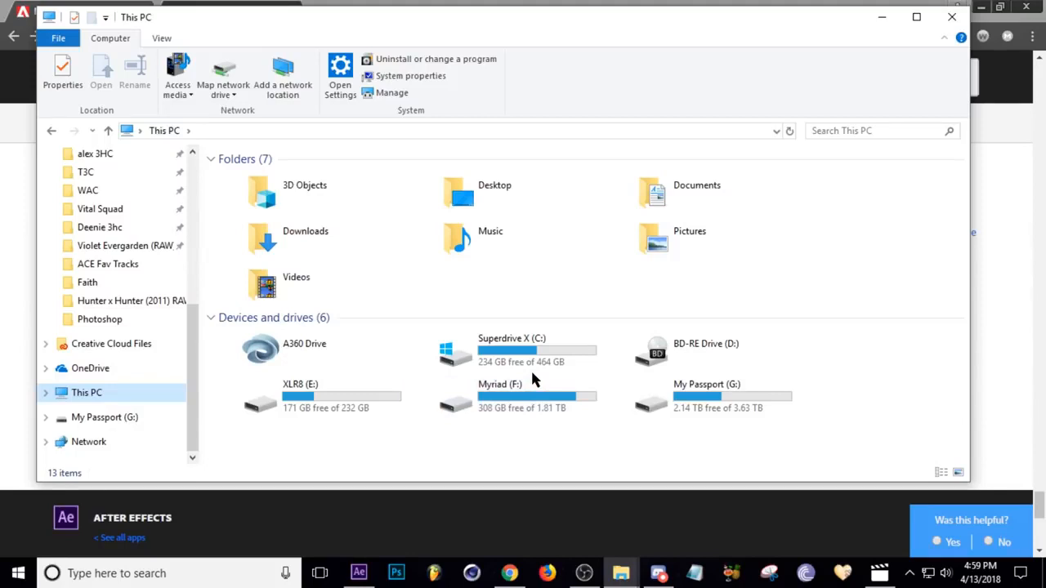
mouse_move(538, 438)
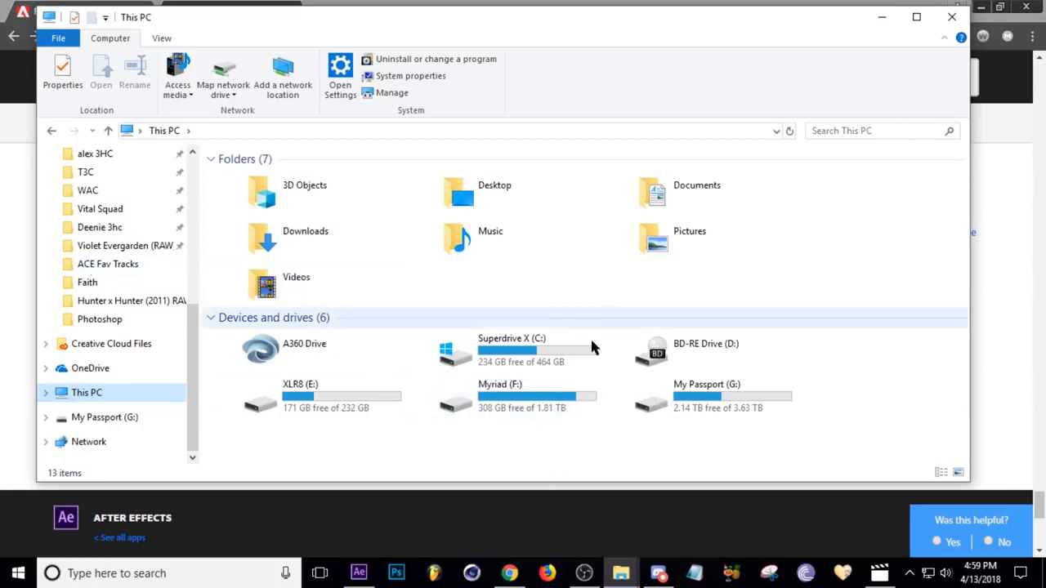
mouse_move(607, 453)
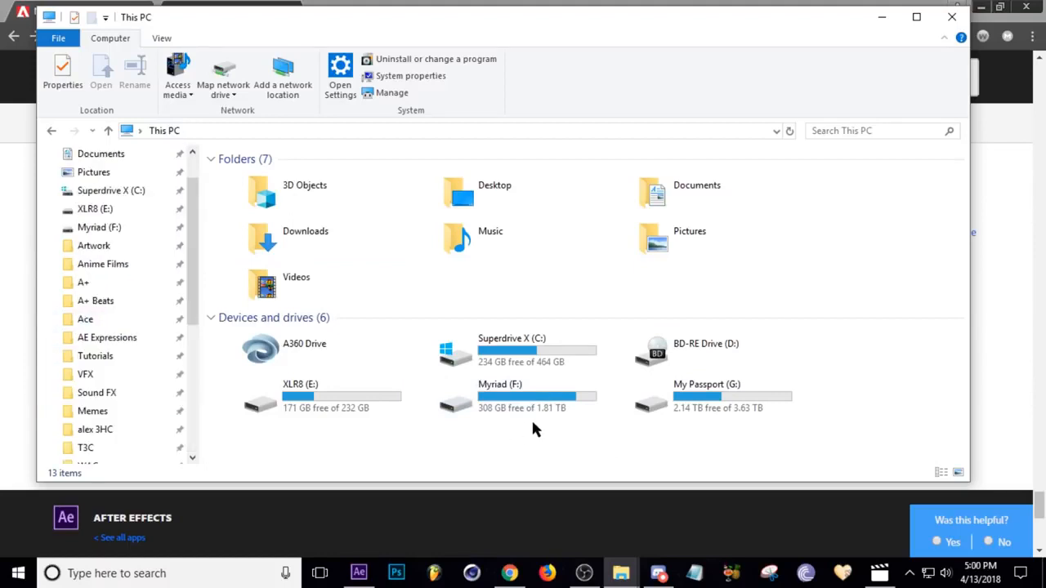
click(510, 349)
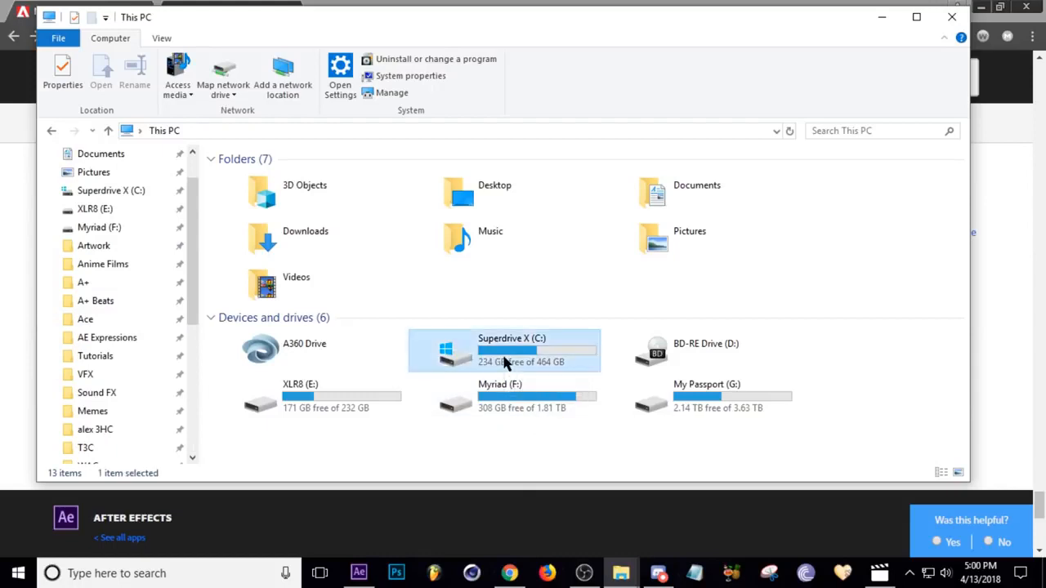
Search the C drive with size: Gigantic (>128 MB), listing 47 large files.
double_click(511, 350)
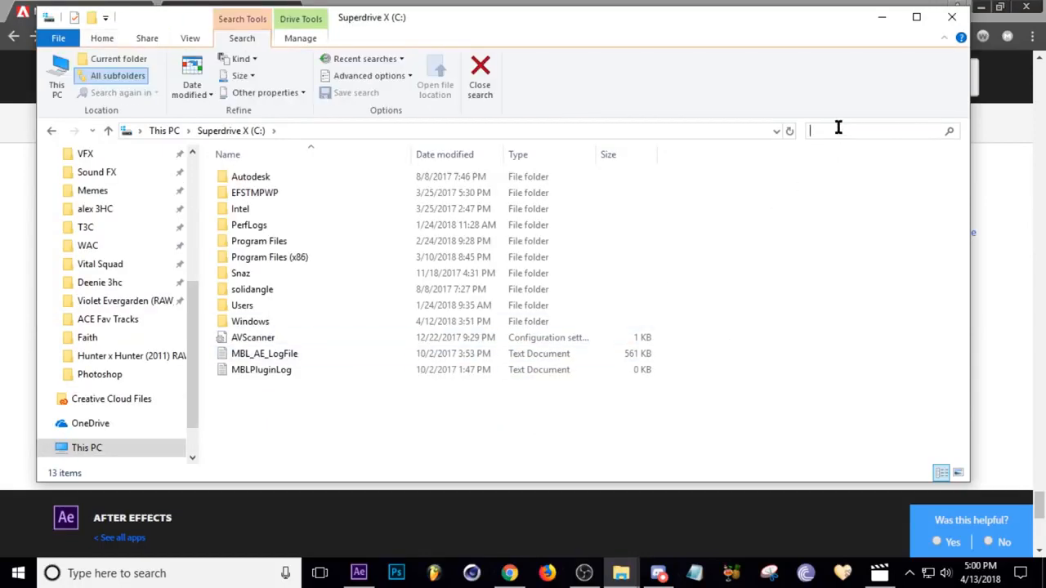
text(si)
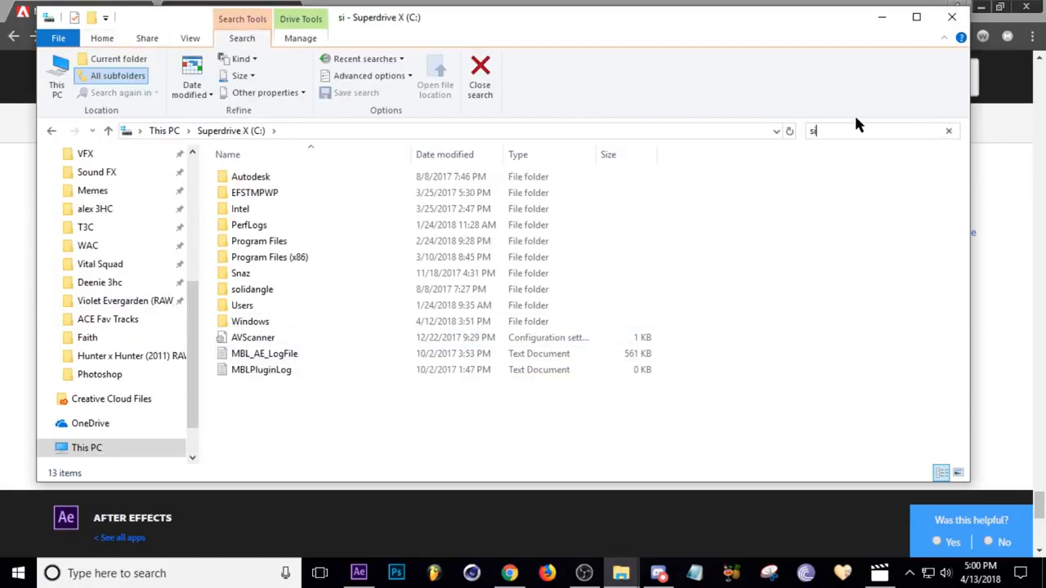
text(size:)
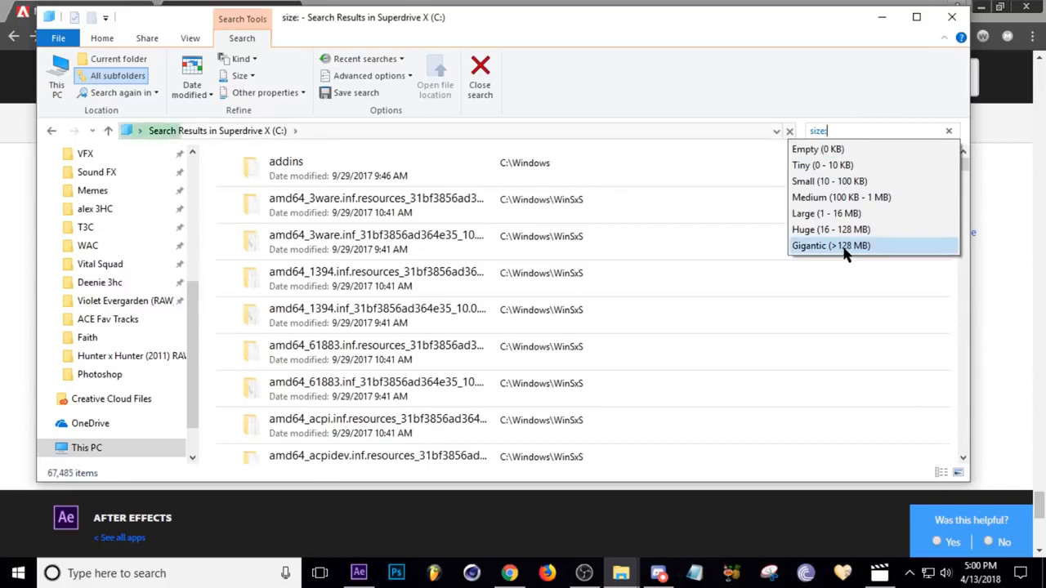
click(830, 245)
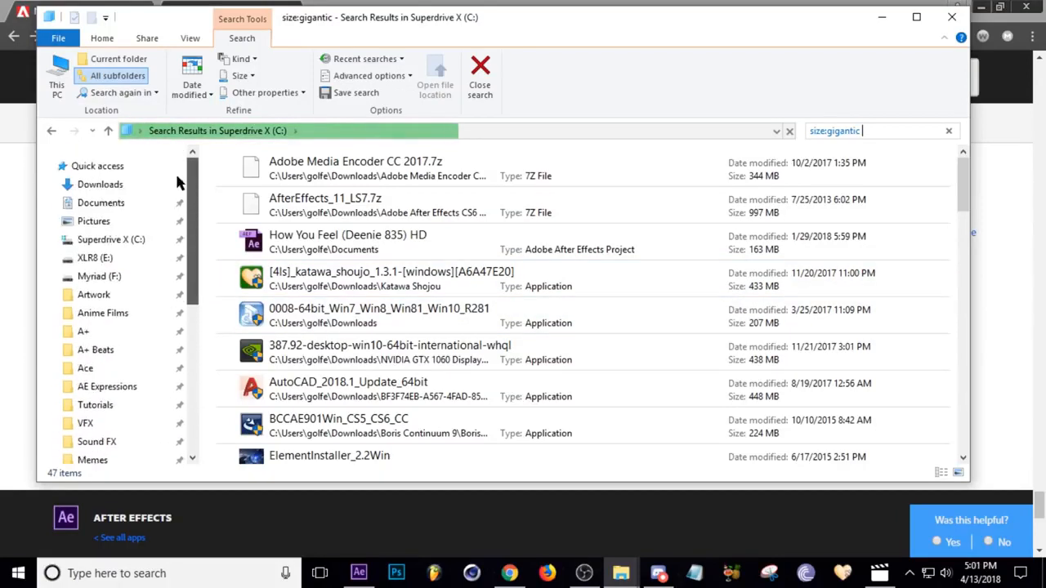
scroll(down, 3)
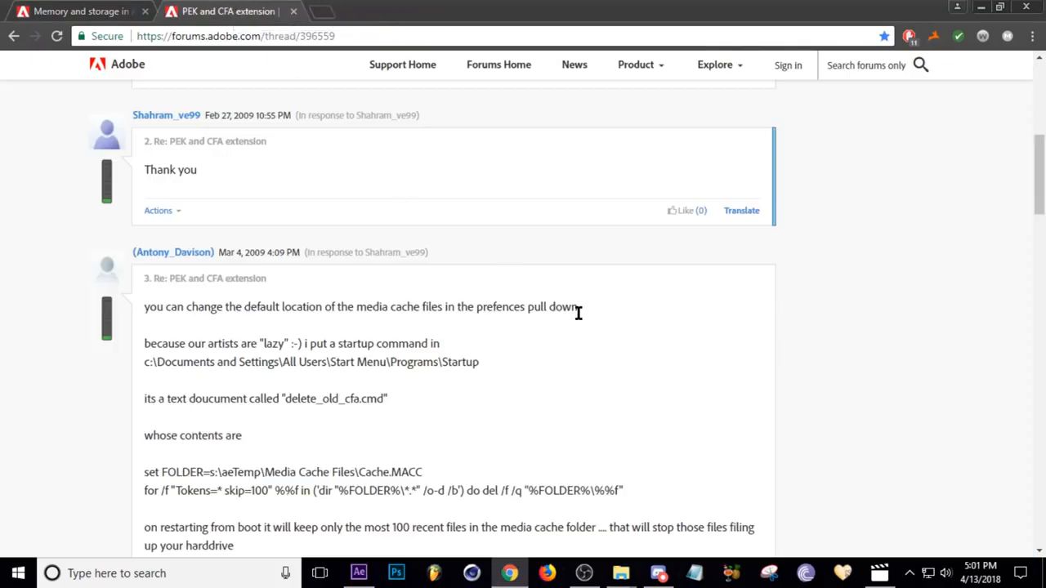
Highlight the forum reply about a startup script keeping 100 recent cache files, then go back to After Effects.
scroll(down, 3)
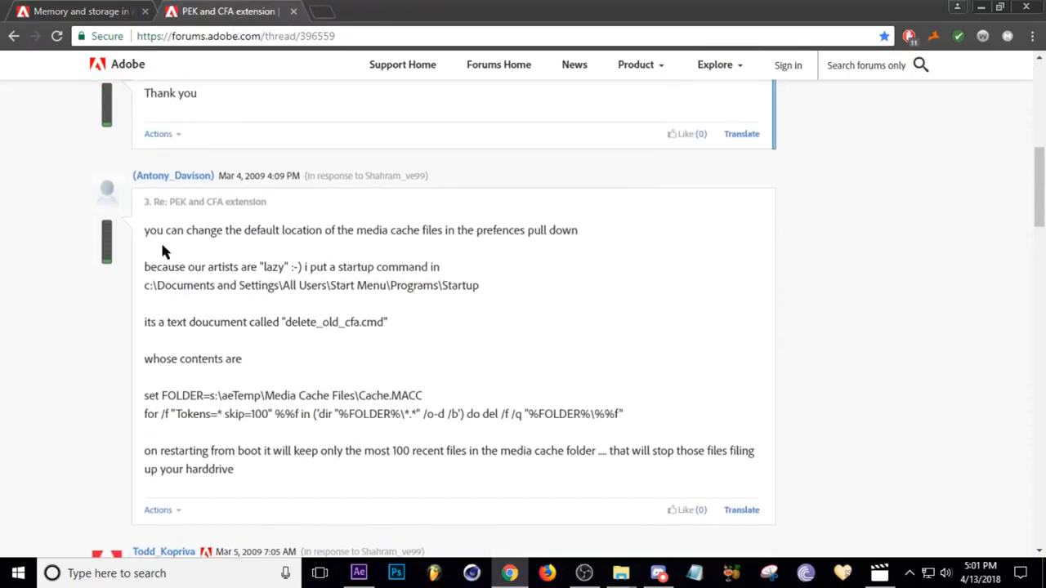
drag(144, 230, 248, 359)
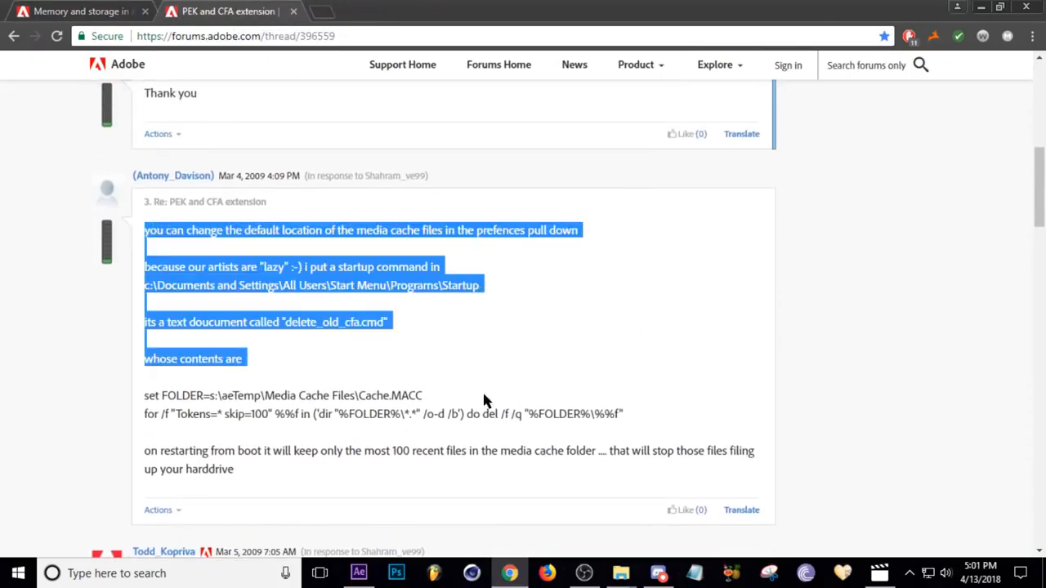
click(343, 369)
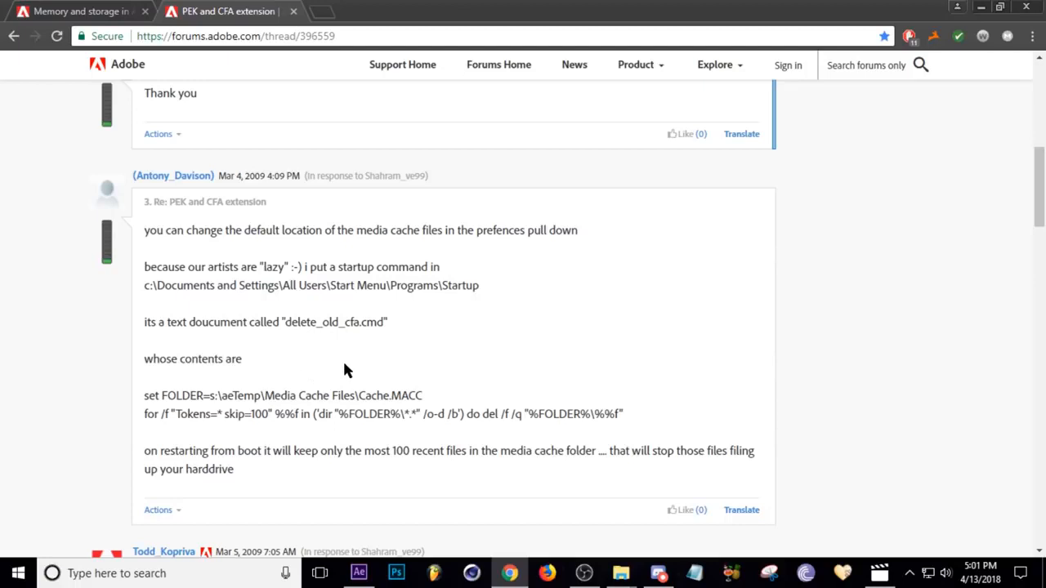
mouse_move(350, 348)
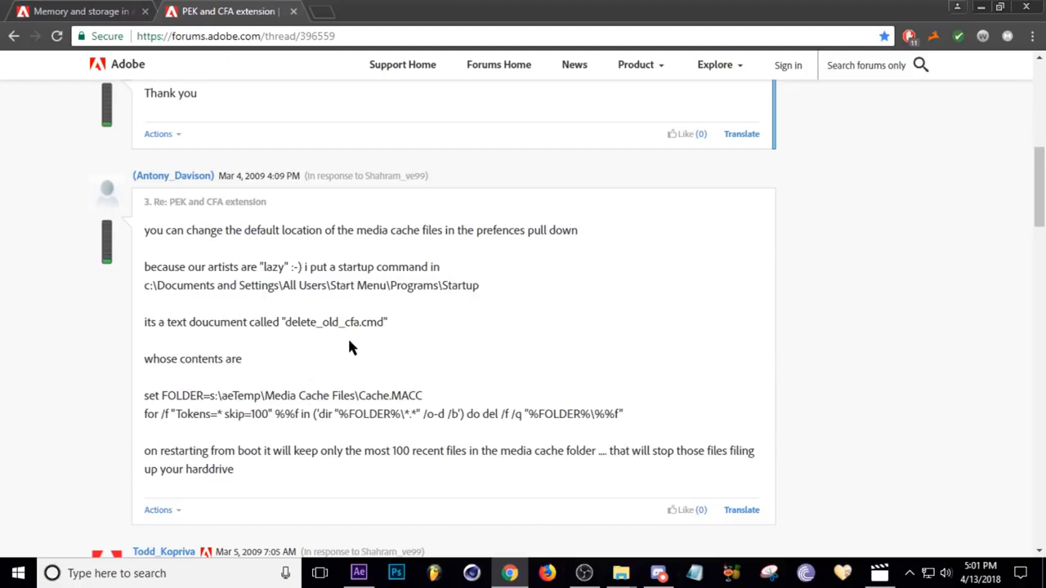
mouse_move(213, 393)
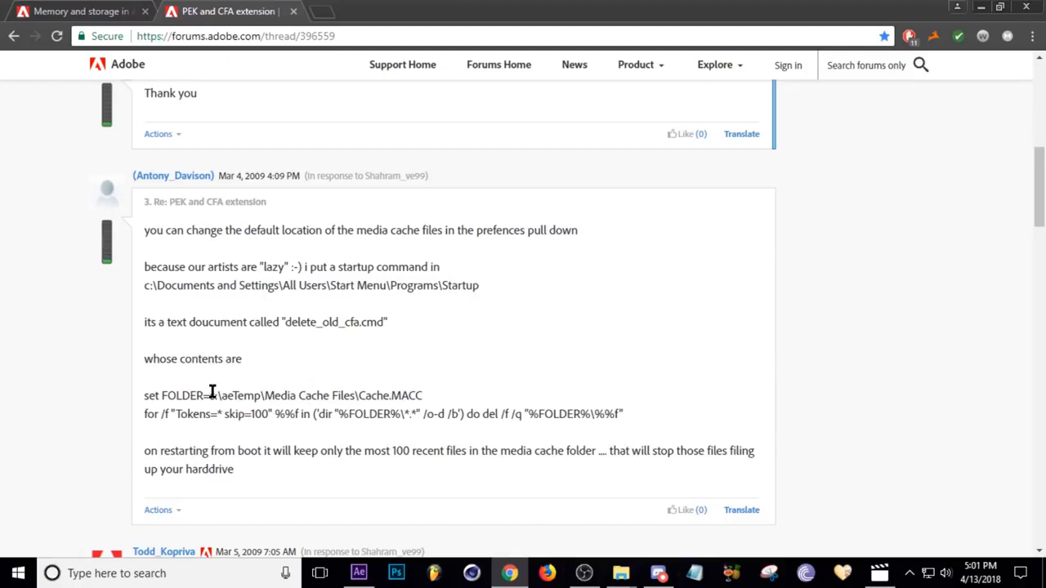
mouse_move(178, 346)
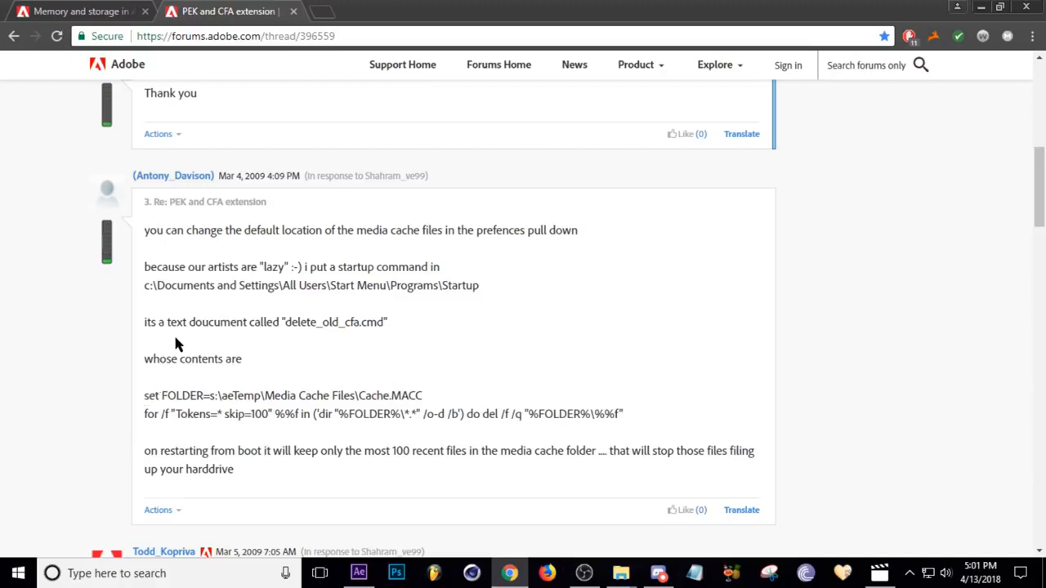
mouse_move(447, 478)
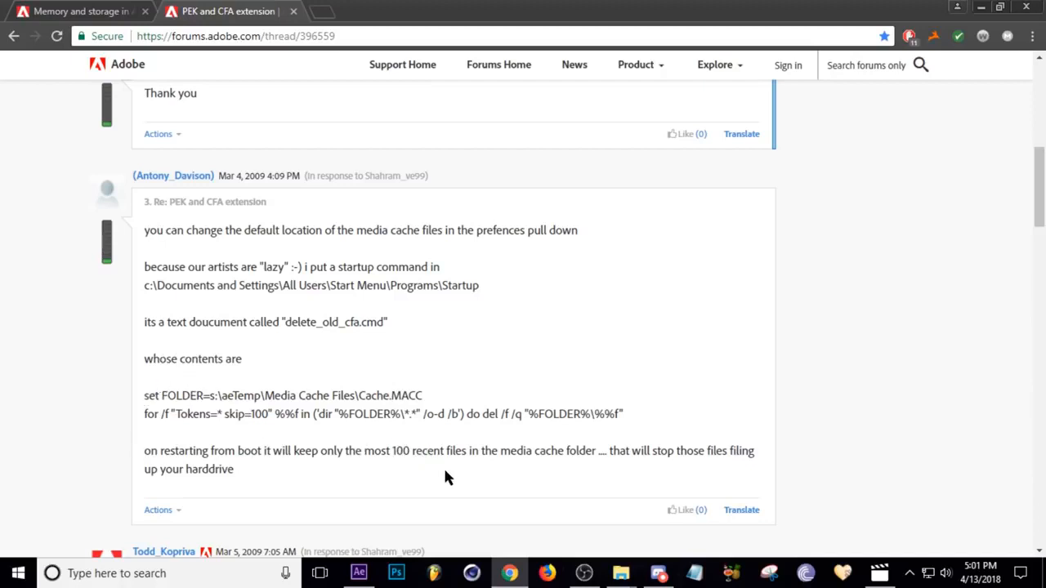
mouse_move(622, 572)
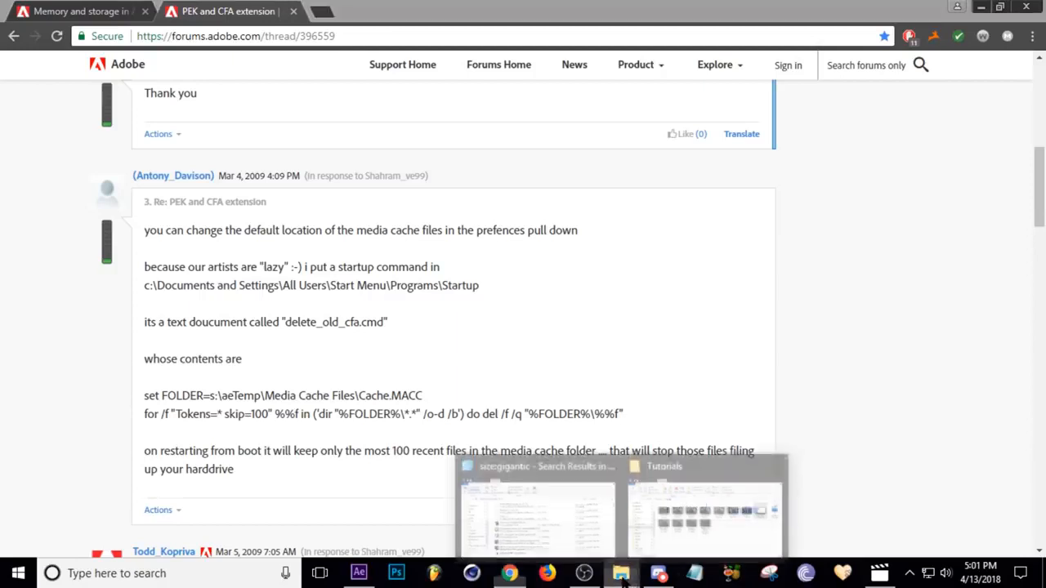
mouse_move(396, 467)
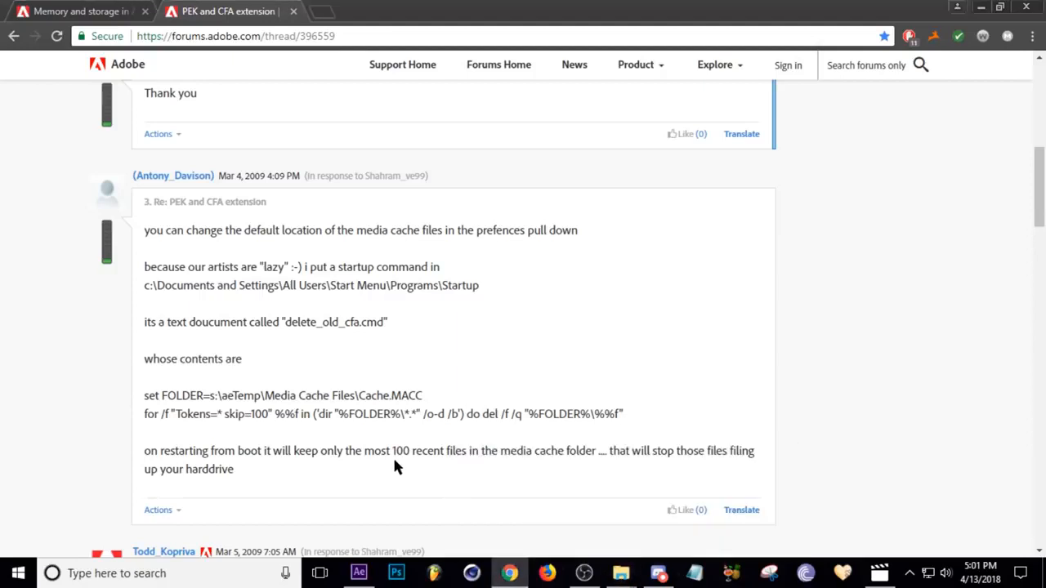
mouse_move(287, 447)
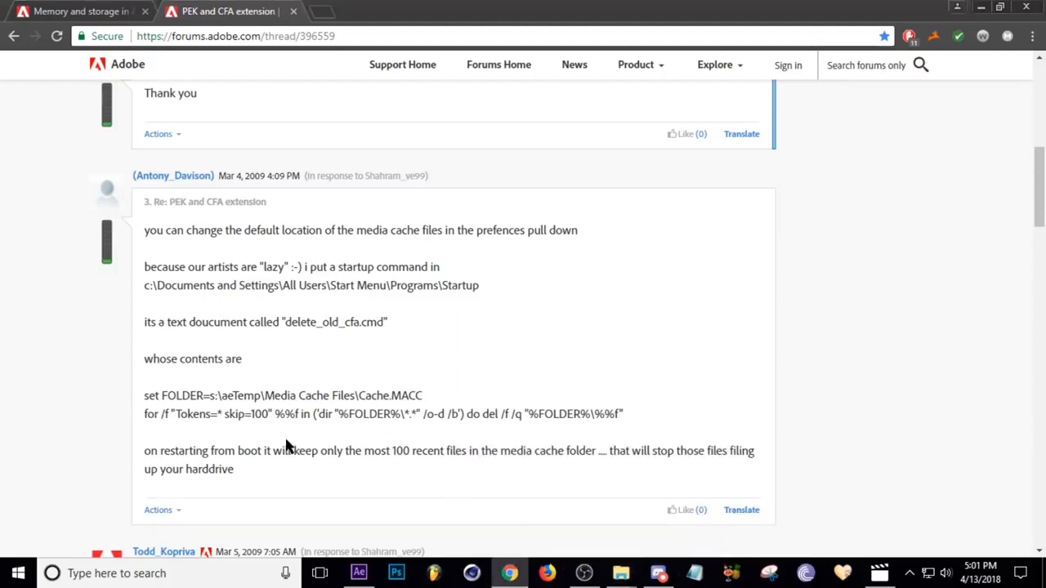
mouse_move(347, 439)
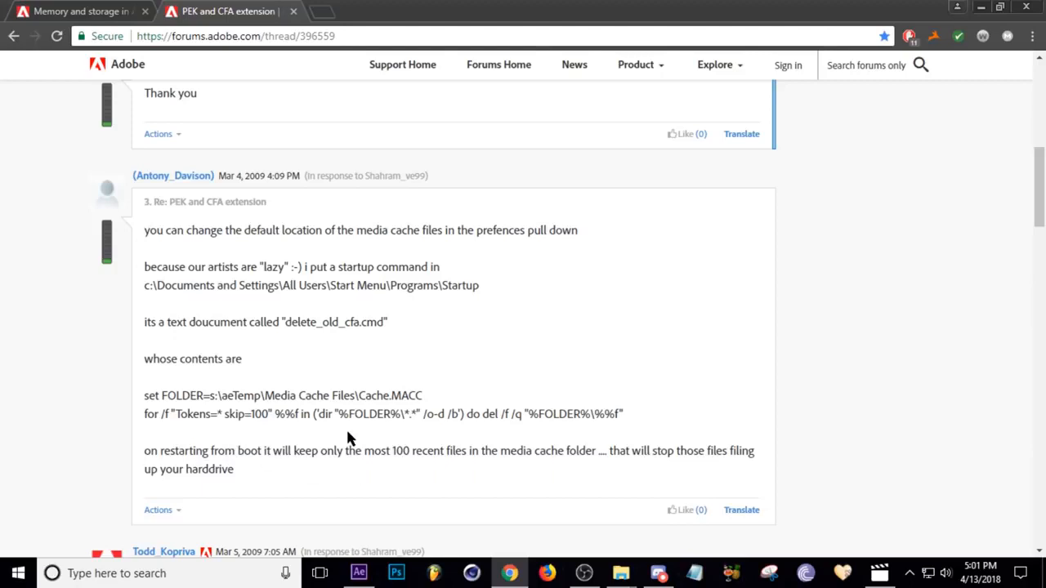
mouse_move(358, 572)
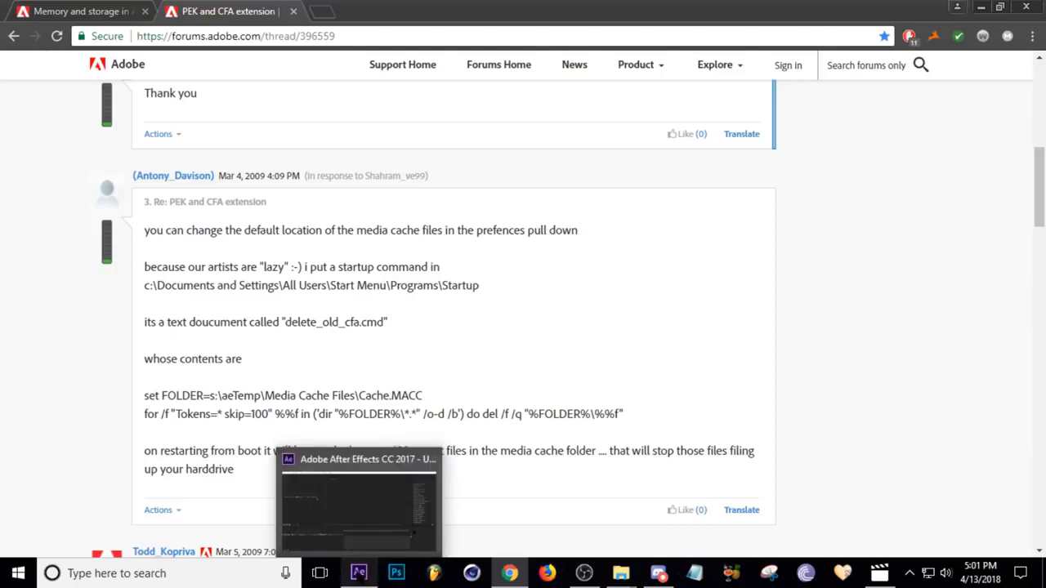
click(358, 572)
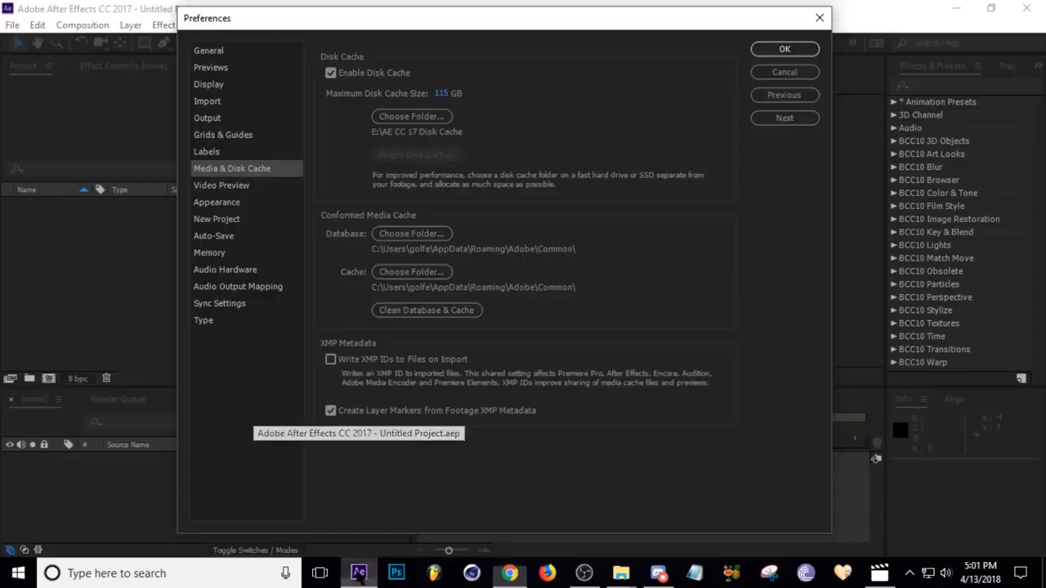